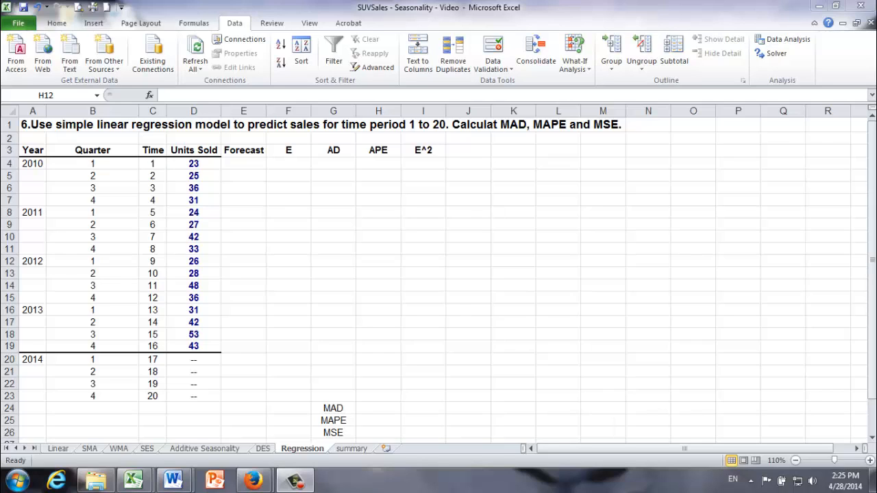
pyautogui.moveTo(249, 236)
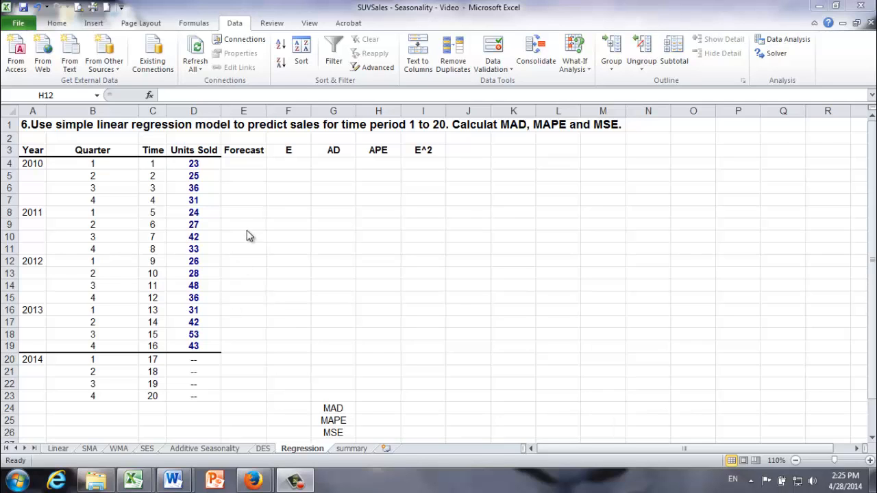
pyautogui.moveTo(269, 225)
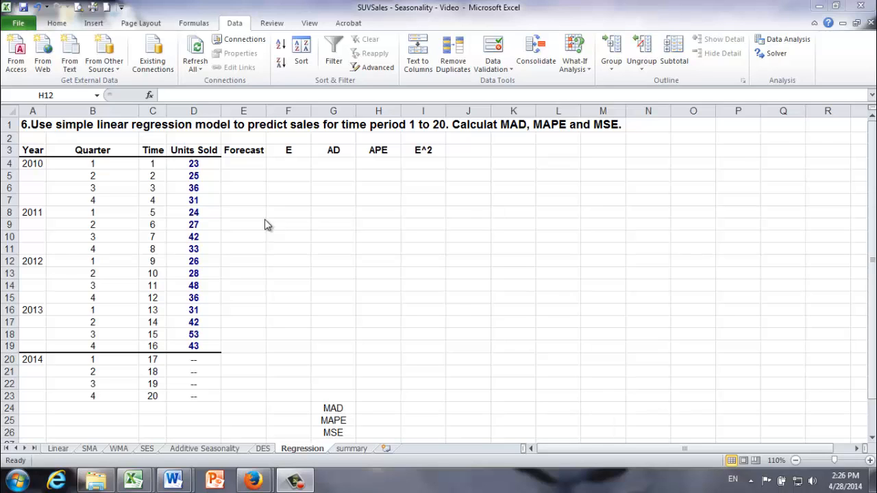
pyautogui.moveTo(253, 221)
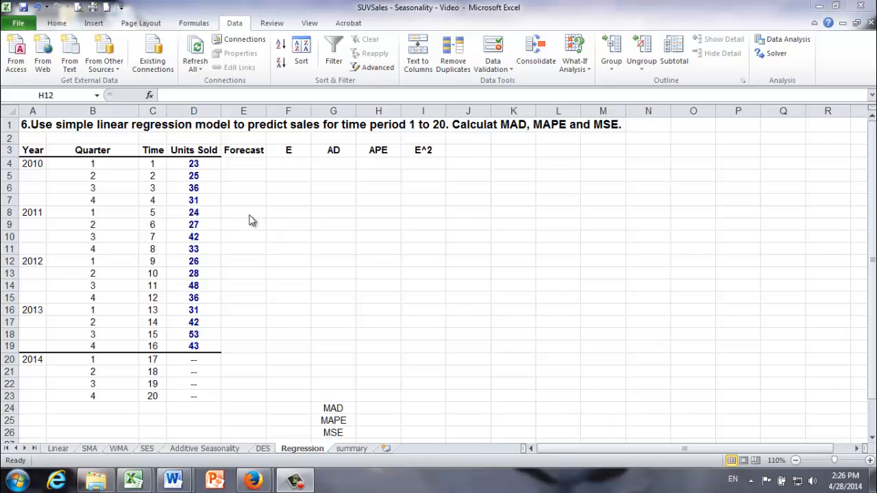
pyautogui.moveTo(156, 172)
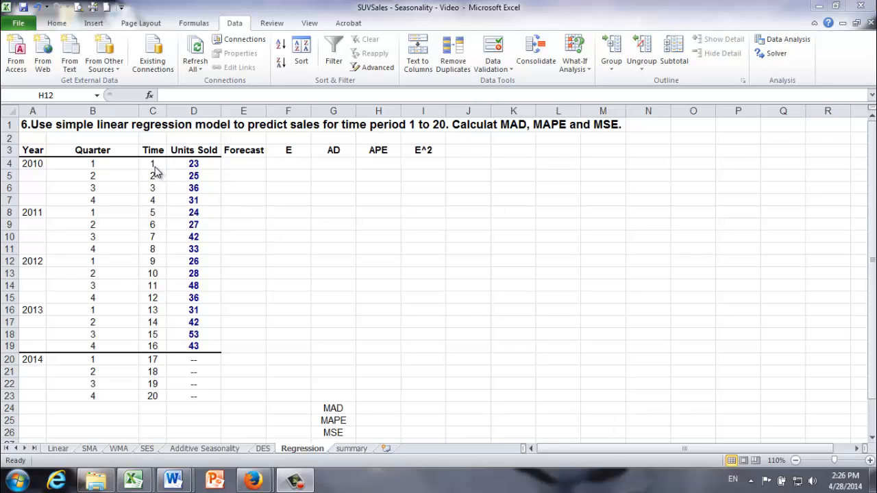
pyautogui.moveTo(217, 179)
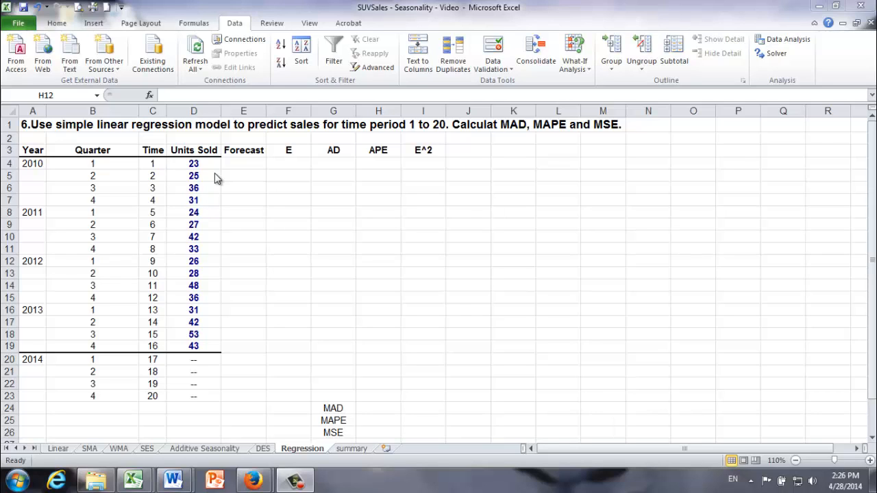
pyautogui.moveTo(240, 192)
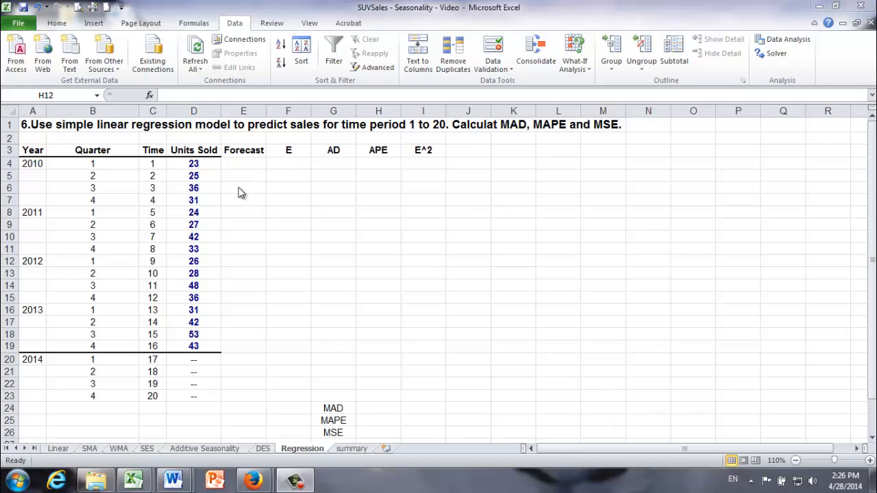
pyautogui.moveTo(131, 84)
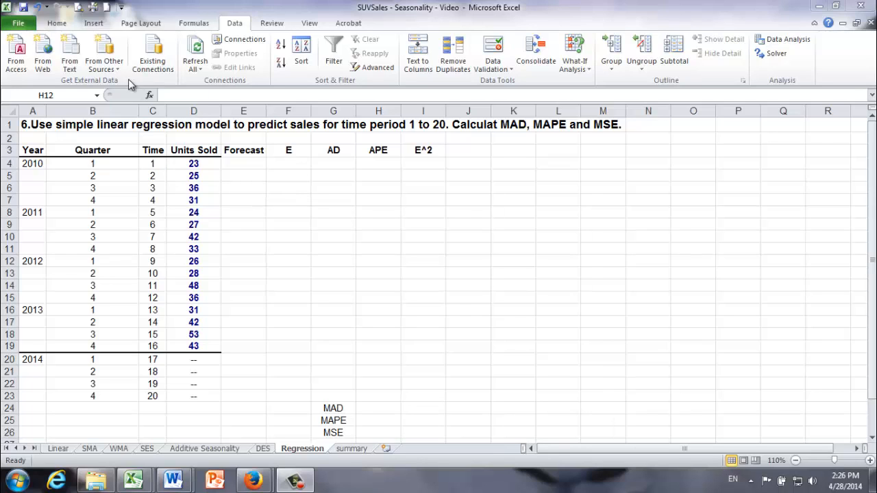
pyautogui.moveTo(765, 55)
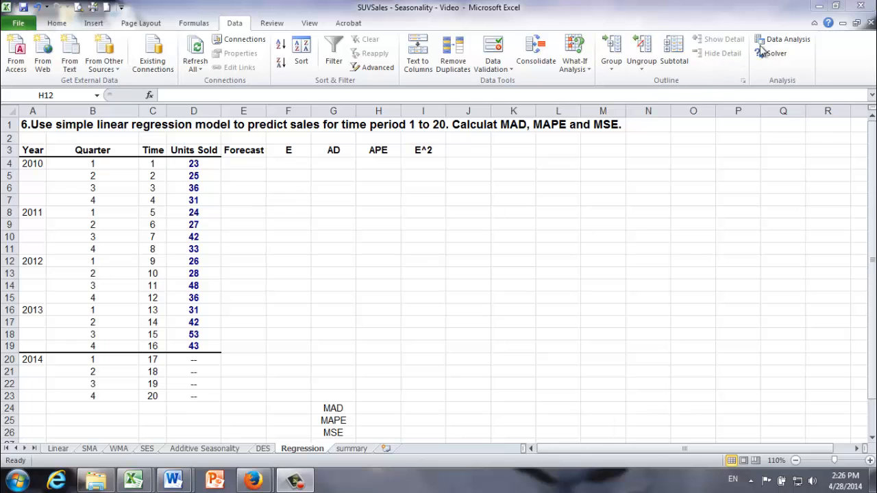
pyautogui.moveTo(786, 40)
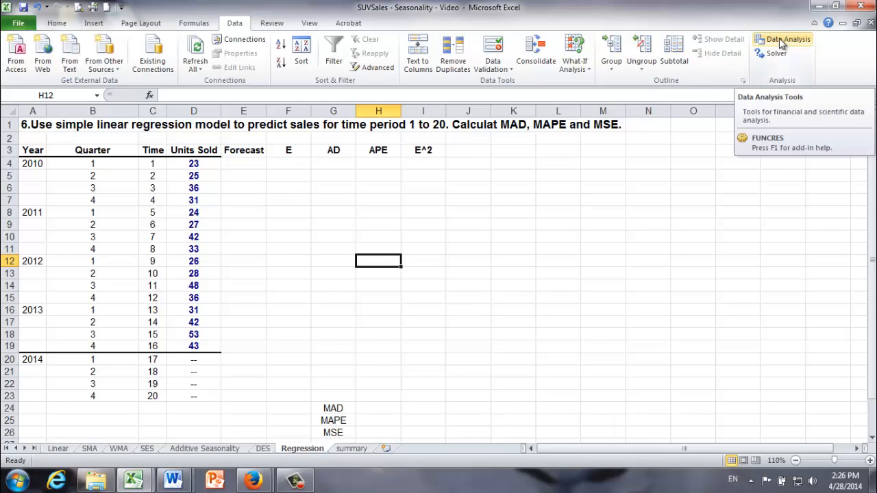
# - Run Regression with Y range $D$4:$D$19 (Units Sold), X range $C$4:$C$19 (Time), output at $L$3
pyautogui.click(790, 39)
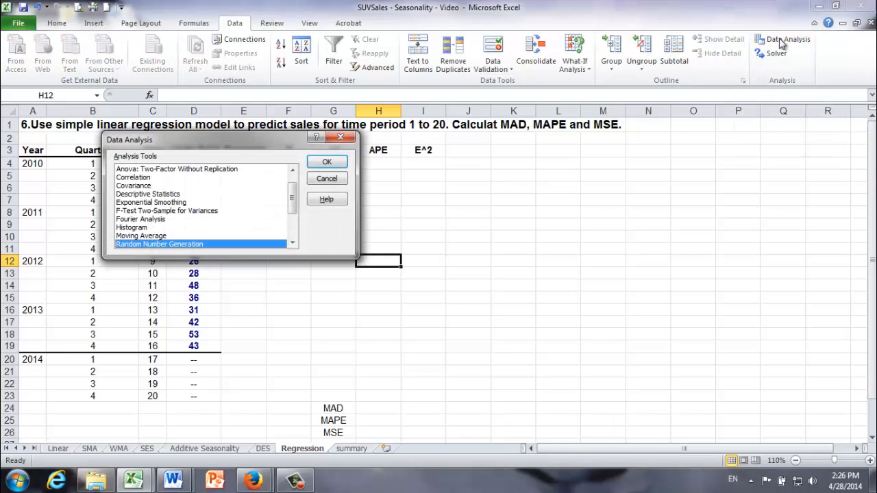
pyautogui.moveTo(290, 236)
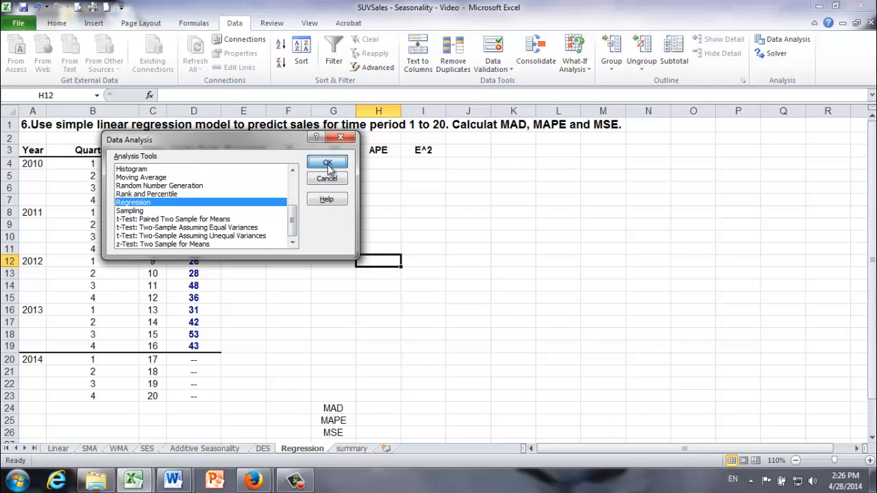
pyautogui.click(327, 164)
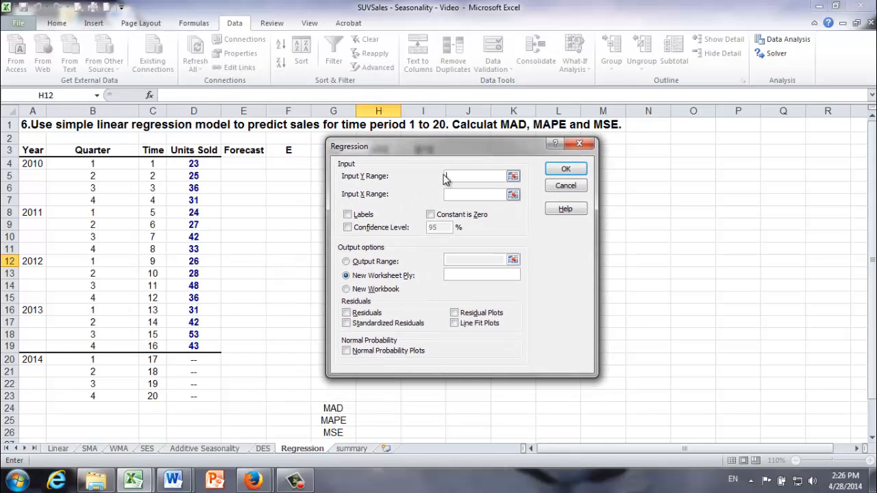
pyautogui.moveTo(194, 163); pyautogui.dragTo(195, 274)
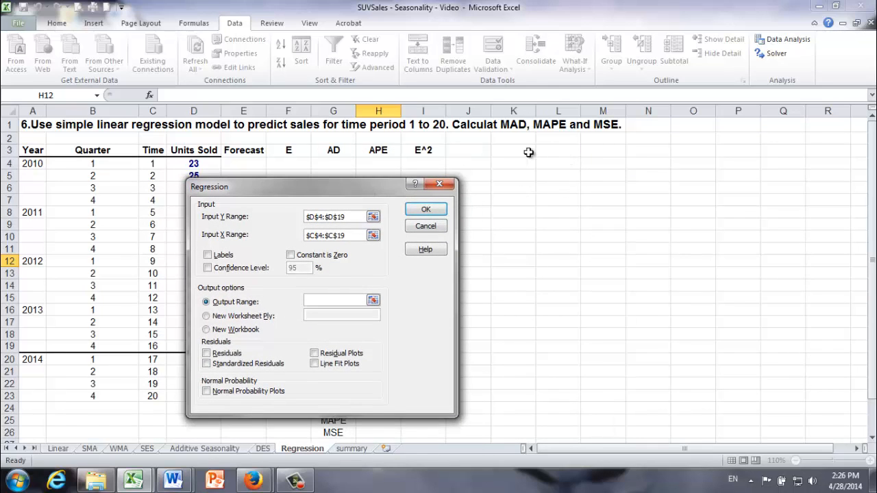
pyautogui.click(558, 149)
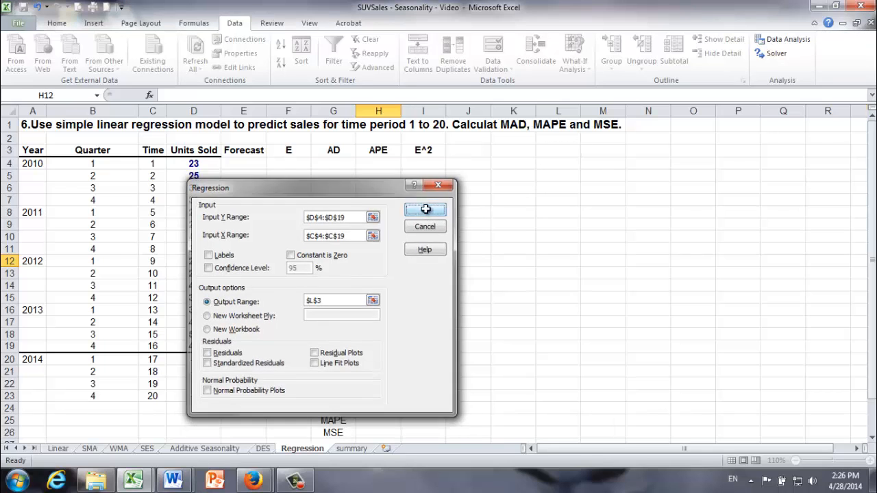
pyautogui.click(425, 209)
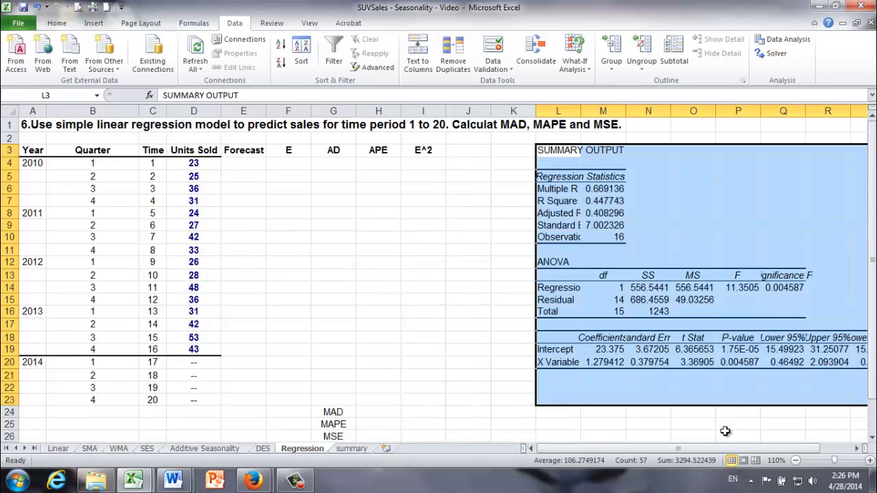
pyautogui.moveTo(578, 111)
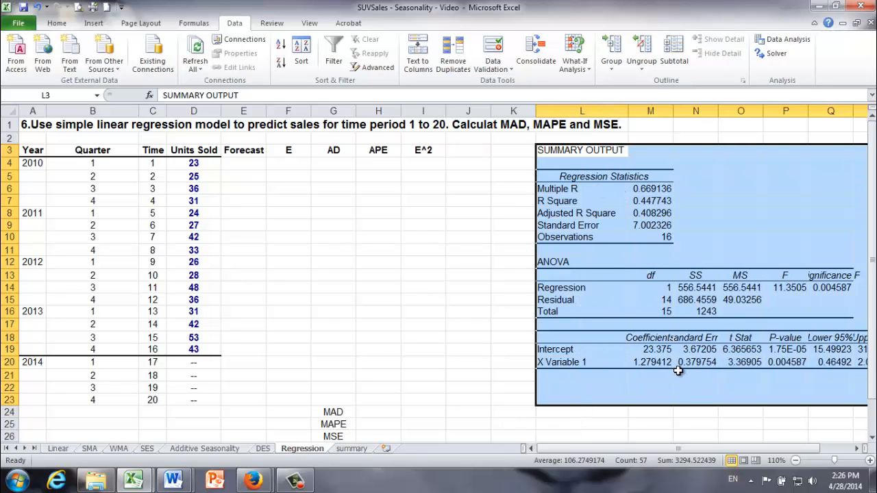
pyautogui.moveTo(693, 399)
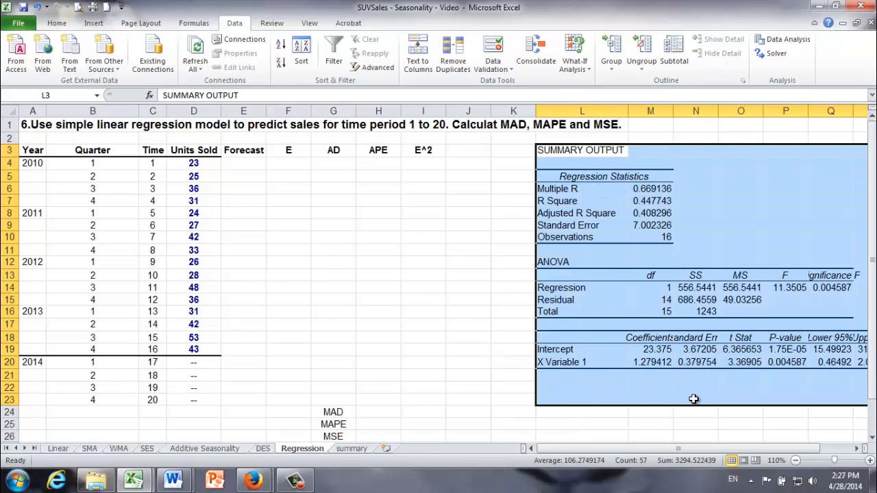
pyautogui.moveTo(654, 334)
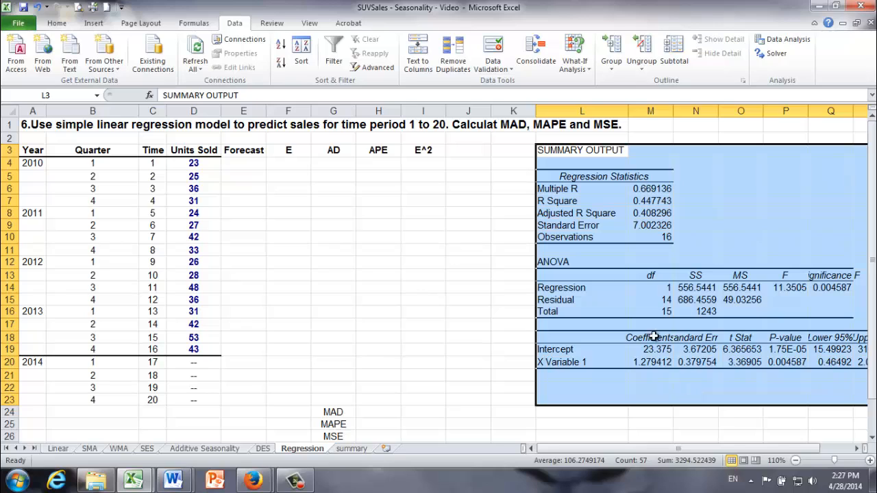
pyautogui.moveTo(480, 195)
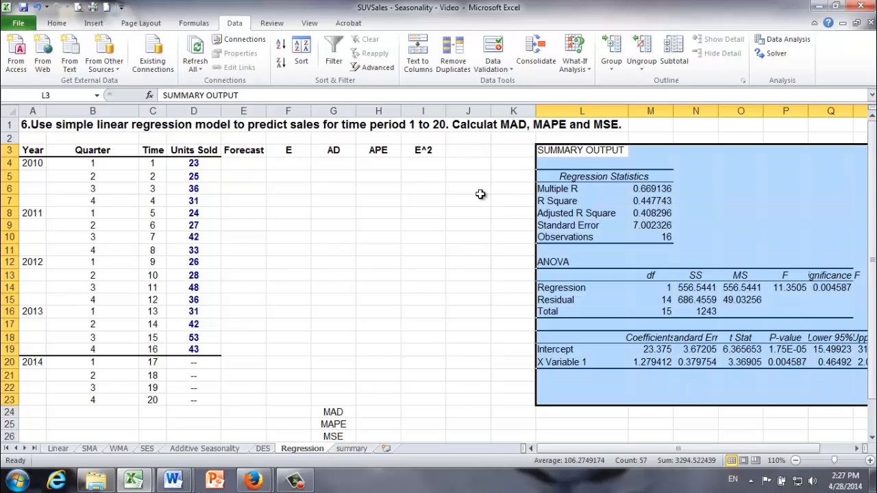
pyautogui.moveTo(333, 205)
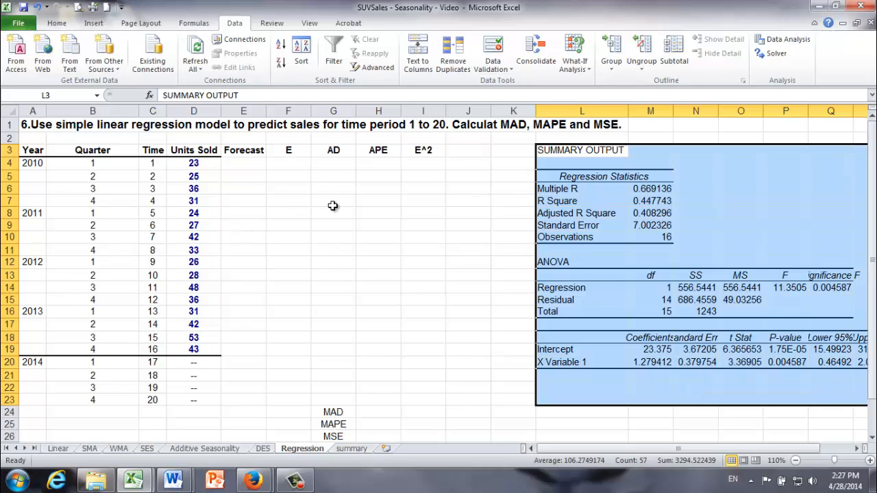
pyautogui.moveTo(499, 310)
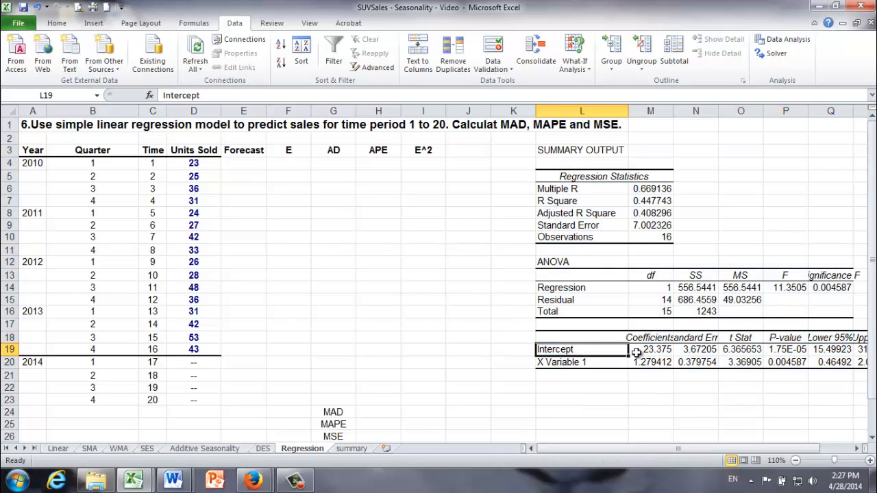
pyautogui.click(650, 350)
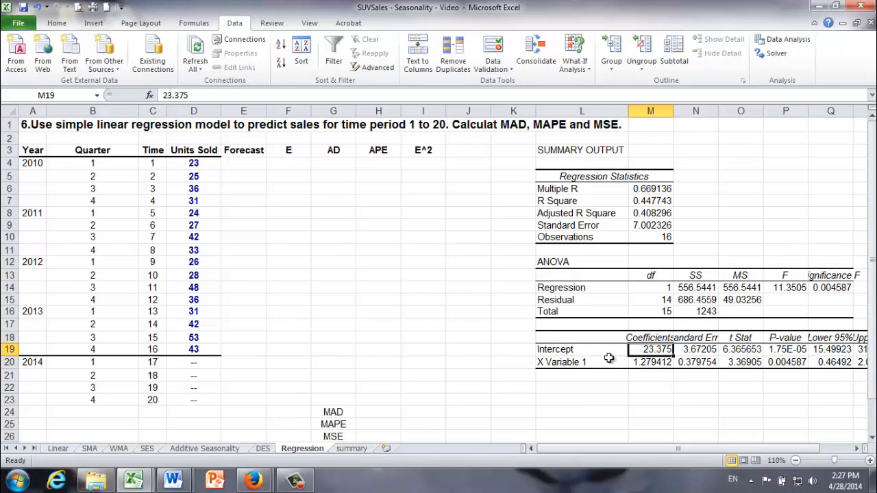
pyautogui.click(582, 362)
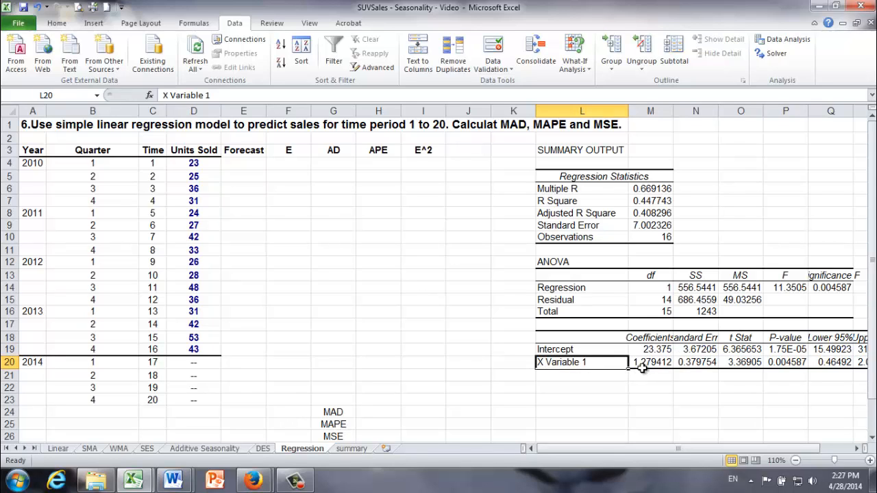
pyautogui.click(650, 362)
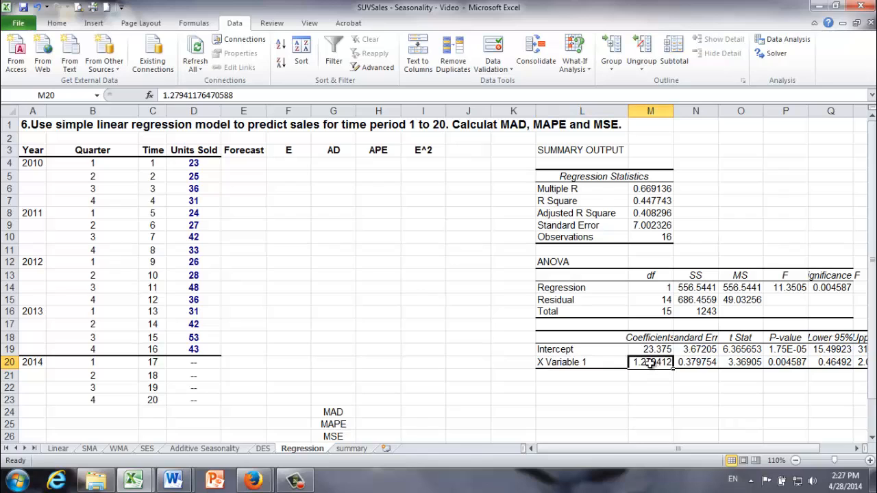
pyautogui.moveTo(570, 362)
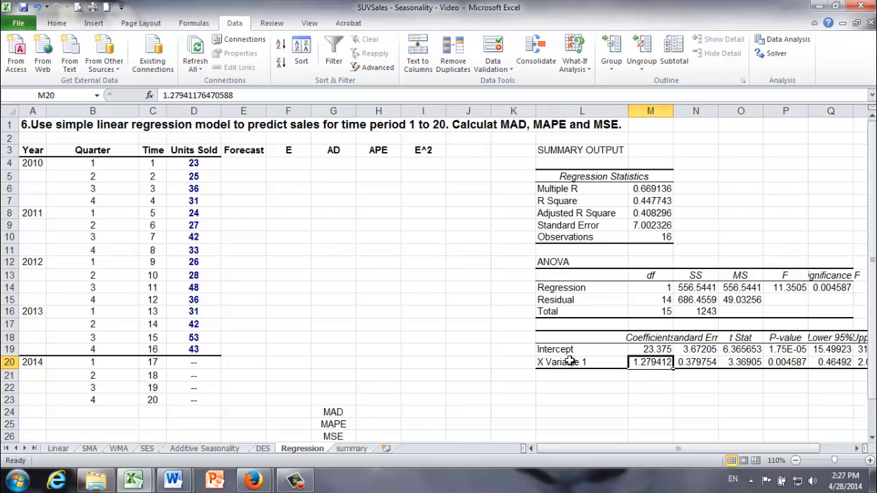
pyautogui.click(650, 349)
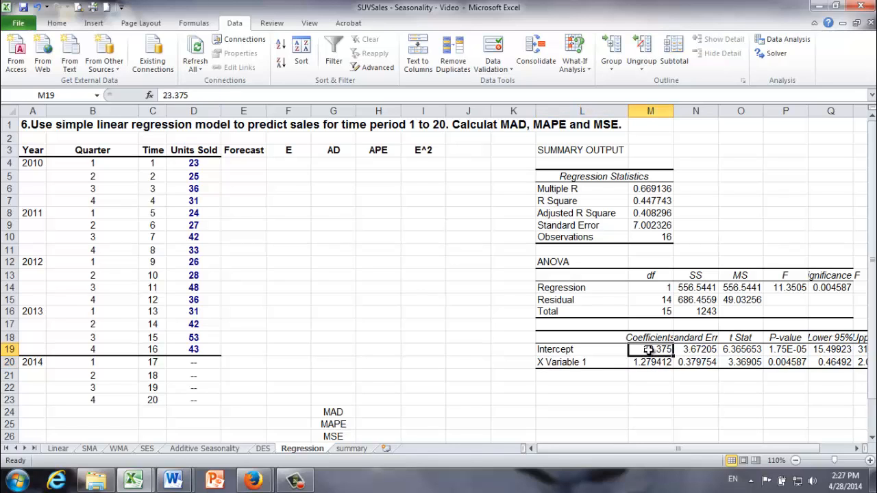
pyautogui.click(650, 361)
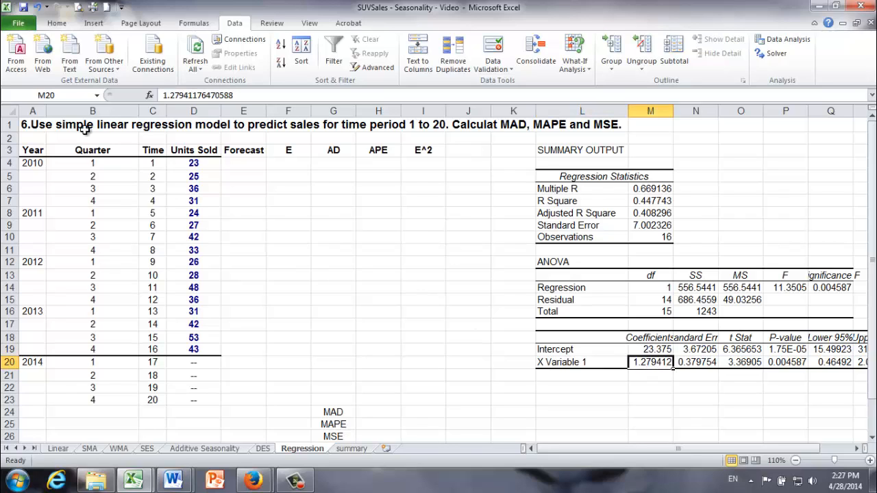
pyautogui.moveTo(442, 282)
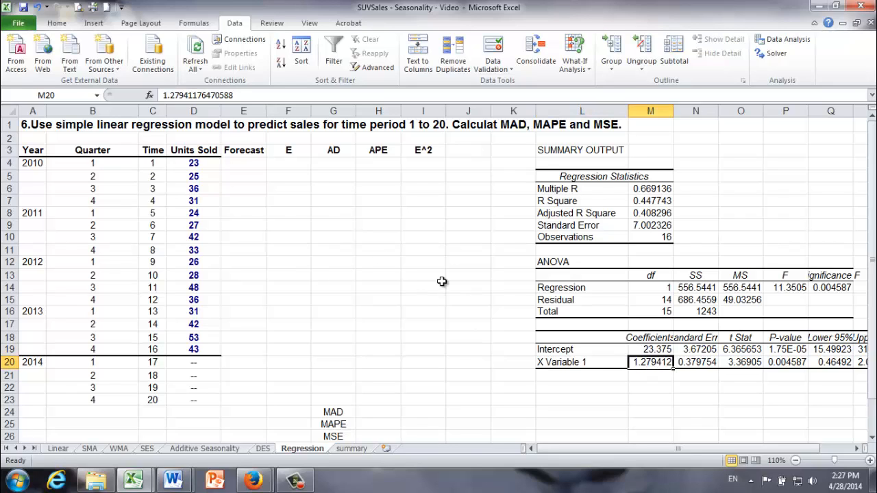
pyautogui.moveTo(597, 199)
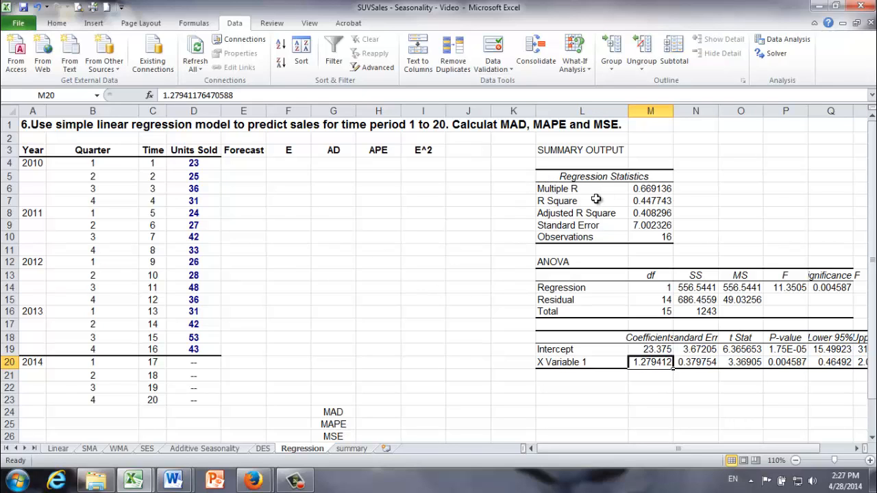
pyautogui.moveTo(513, 200)
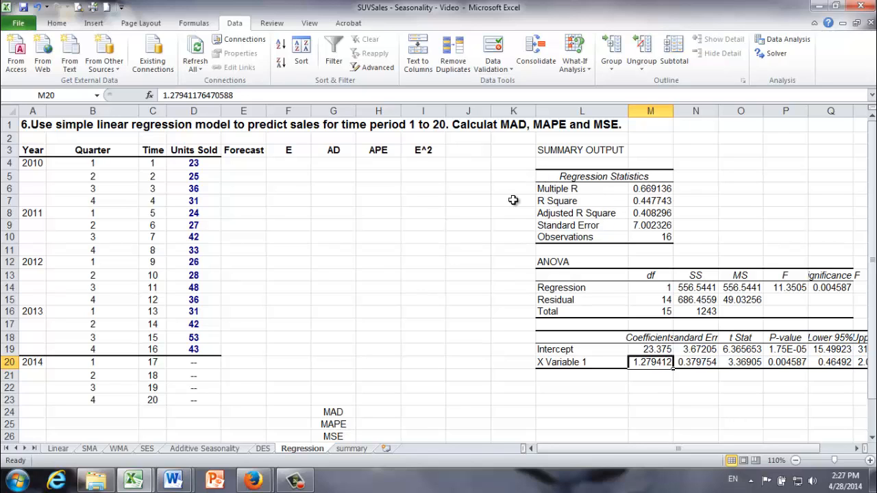
pyautogui.click(650, 350)
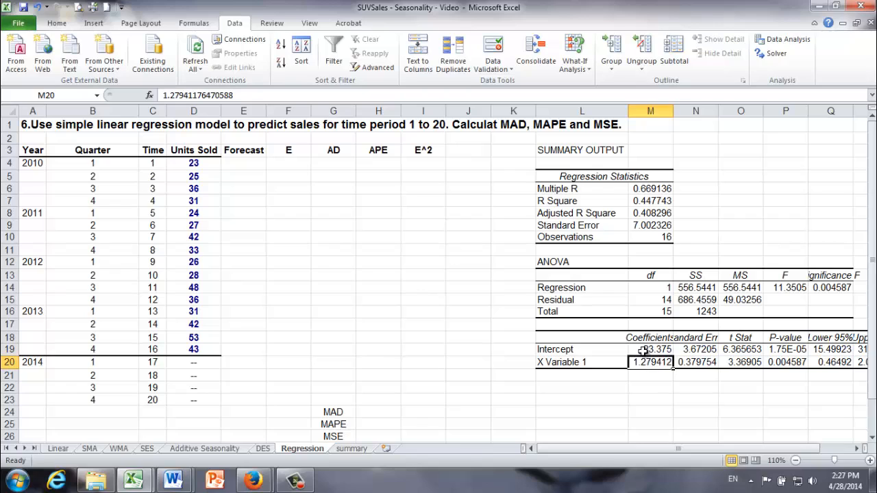
pyautogui.click(650, 349)
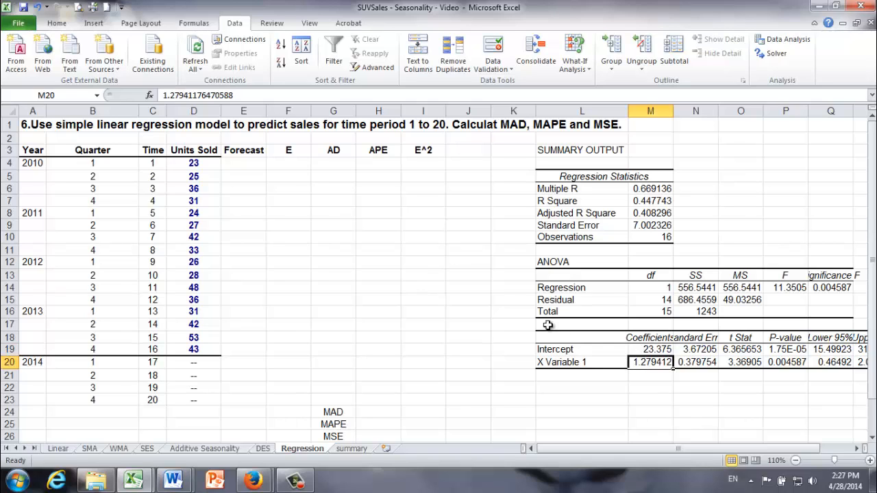
# - Enter E4 = $M$19 + $M$20 * C4 (absolute intercept and slope), giving 24.65441
pyautogui.click(244, 165)
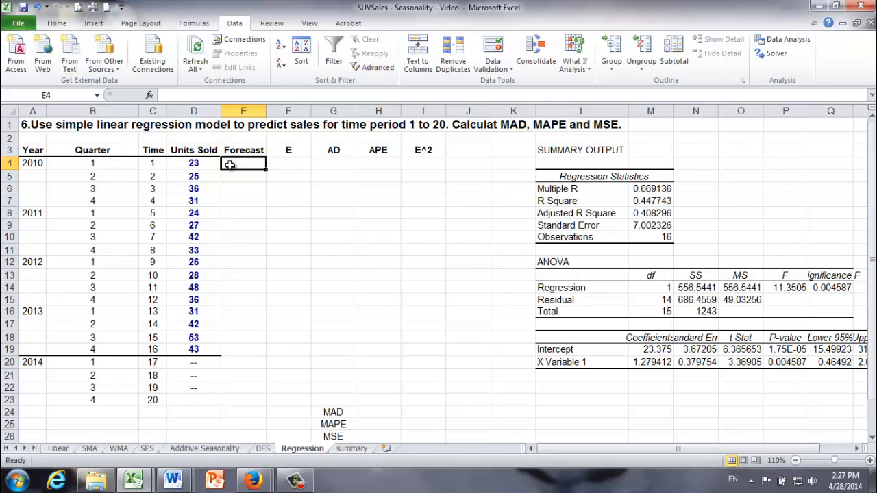
pyautogui.write('=')
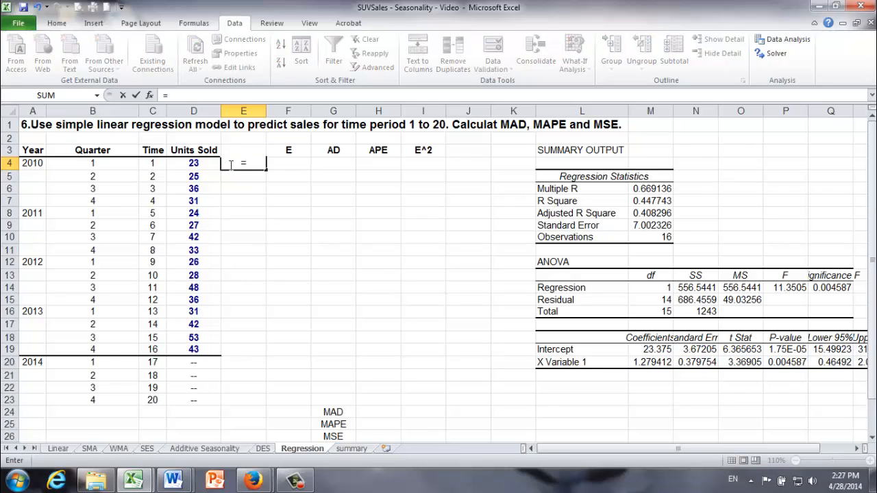
pyautogui.click(650, 350)
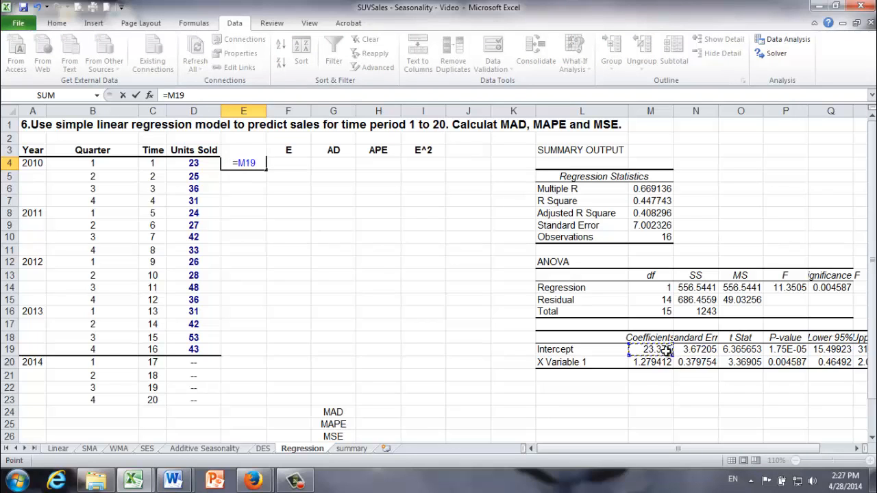
pyautogui.press('F4')
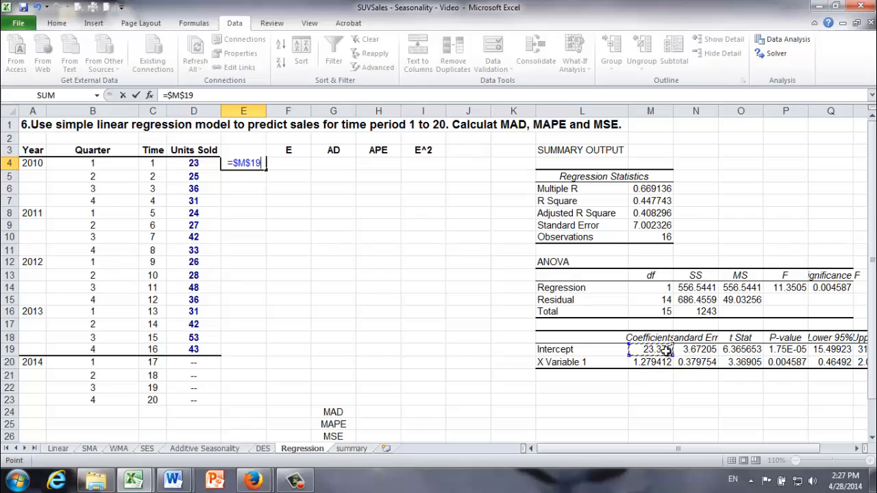
pyautogui.write('+')
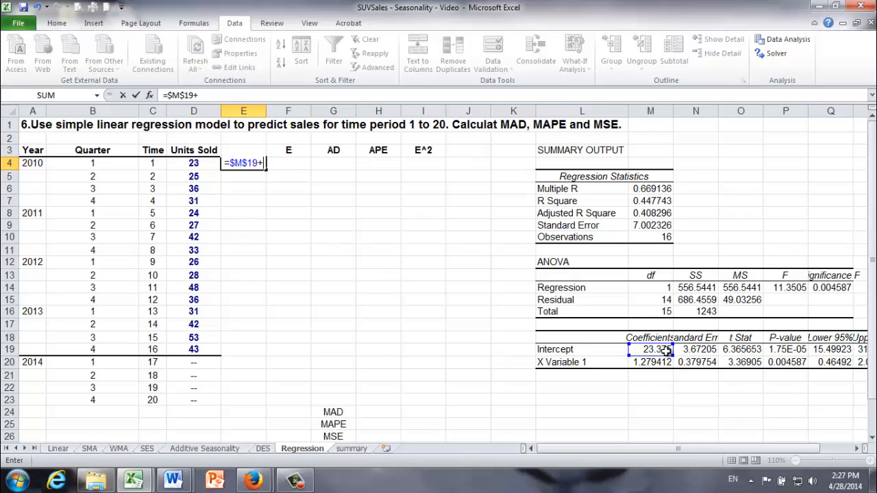
pyautogui.click(649, 362)
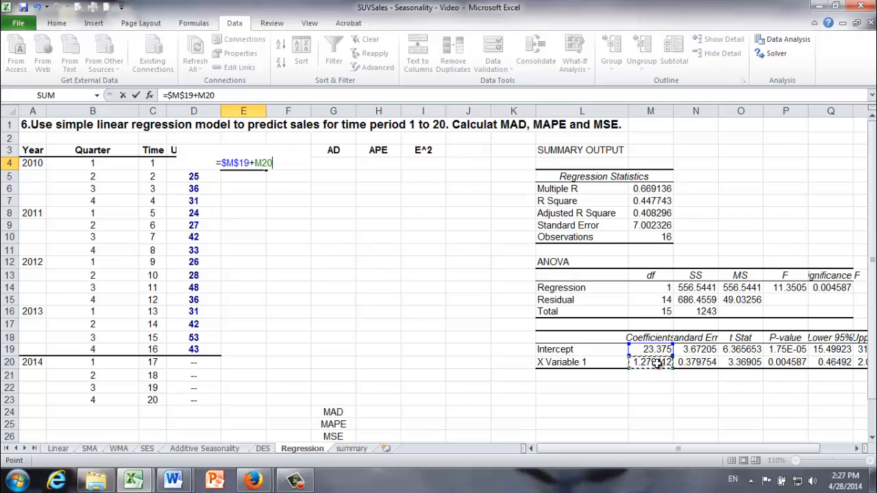
pyautogui.press('F4')
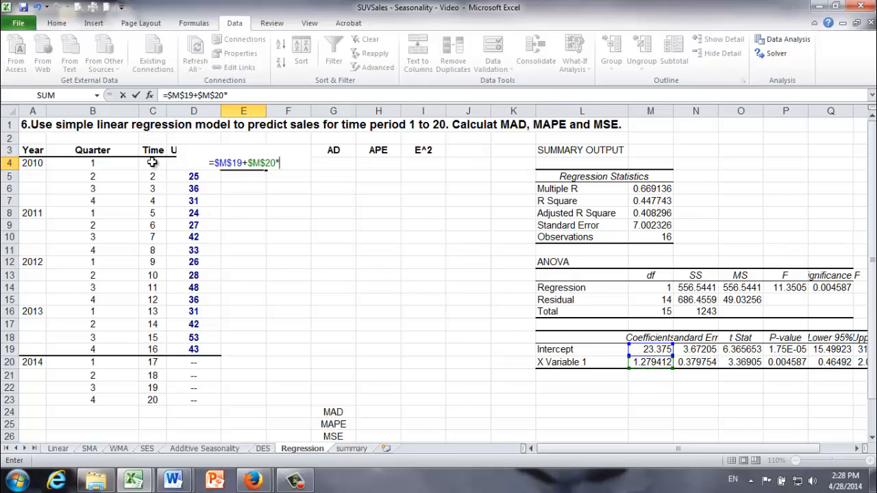
pyautogui.click(152, 163)
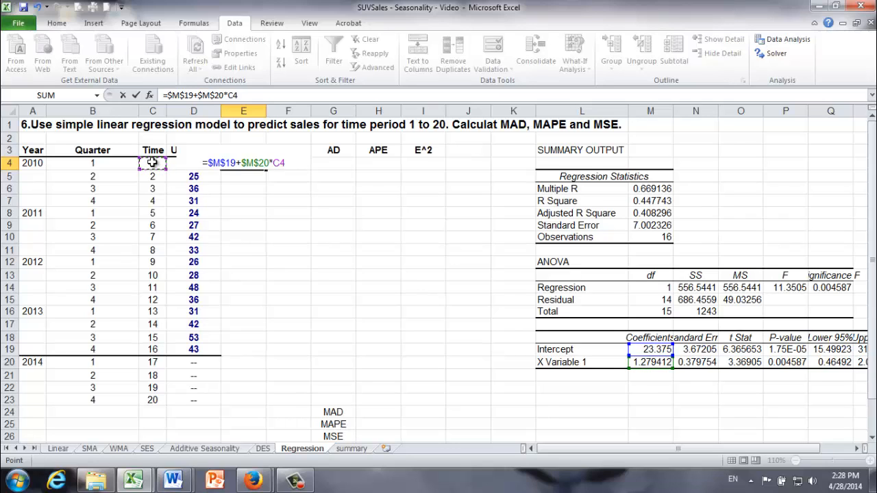
pyautogui.press('Enter')
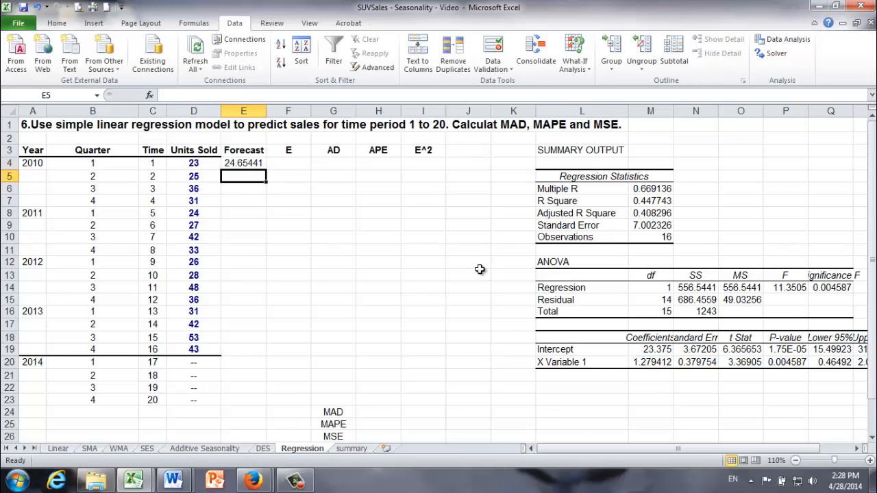
pyautogui.moveTo(293, 186)
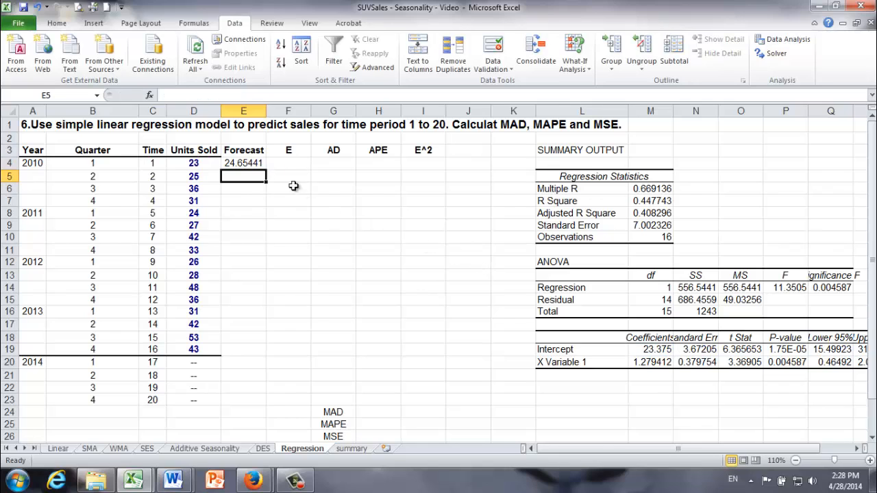
# - Format the forecast cell as Number with 0 decimal places so it shows 25
pyautogui.moveTo(244, 162); pyautogui.dragTo(244, 350)
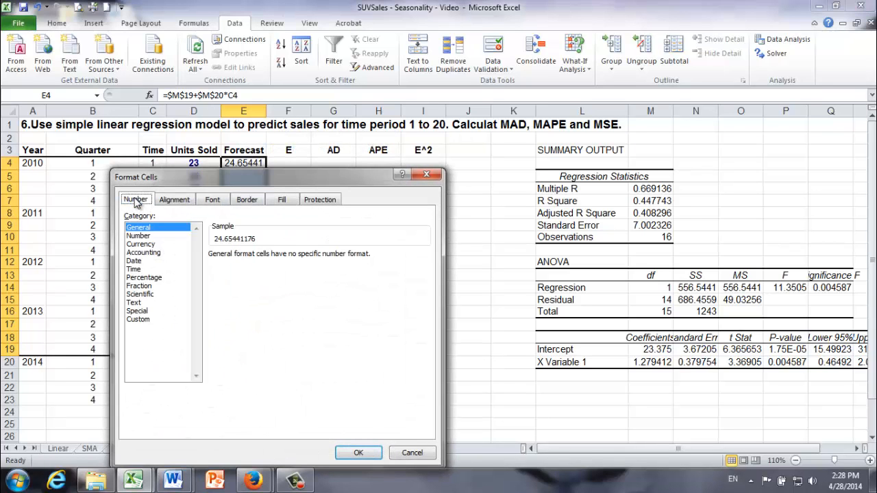
pyautogui.moveTo(158, 266)
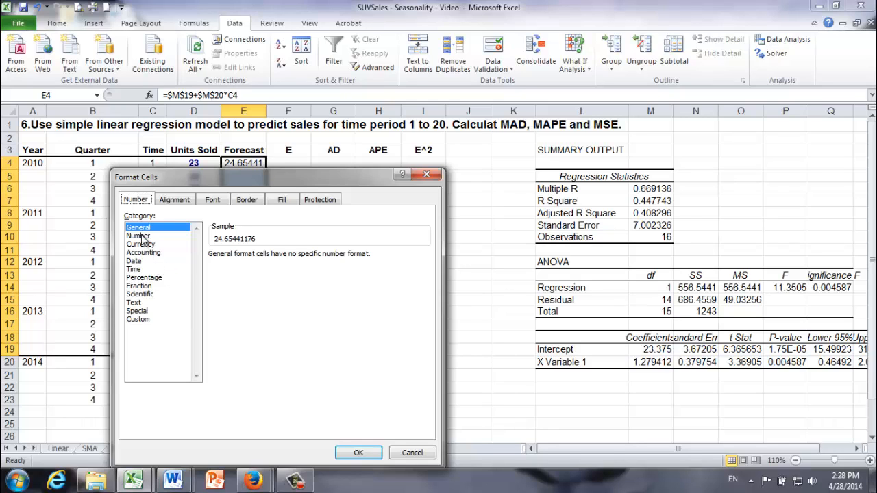
pyautogui.click(138, 235)
pyautogui.write('0')
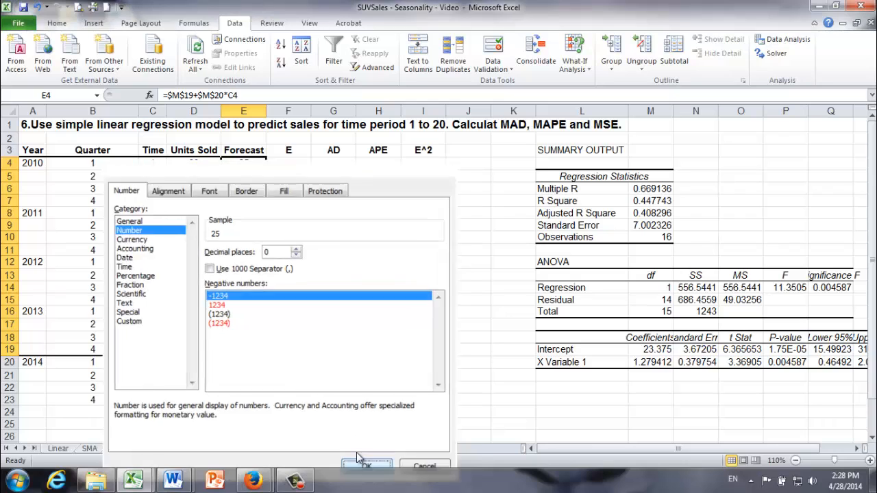
pyautogui.click(365, 465)
pyautogui.write('=D4')
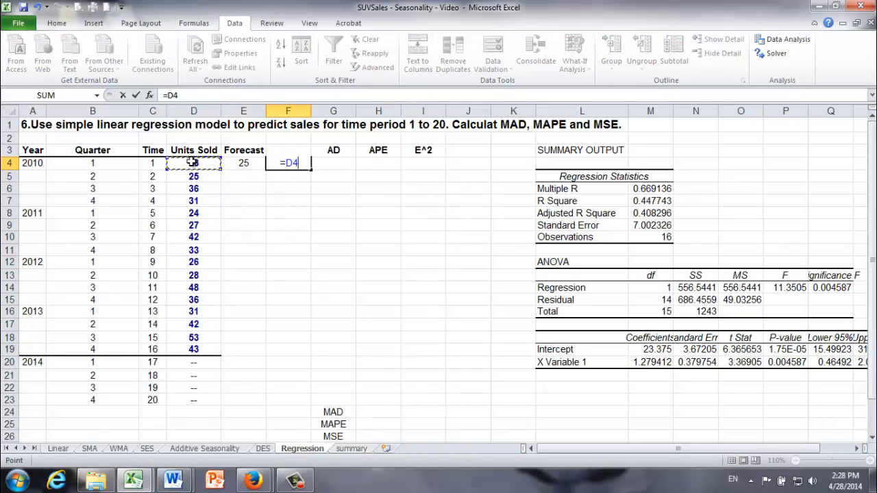
# - Enter error =D4-E4, absolute deviation =ABS(F4) and percentage error =ABS(F4/D4) for period 1
pyautogui.write('-2')
pyautogui.click(287, 150)
pyautogui.write('E')
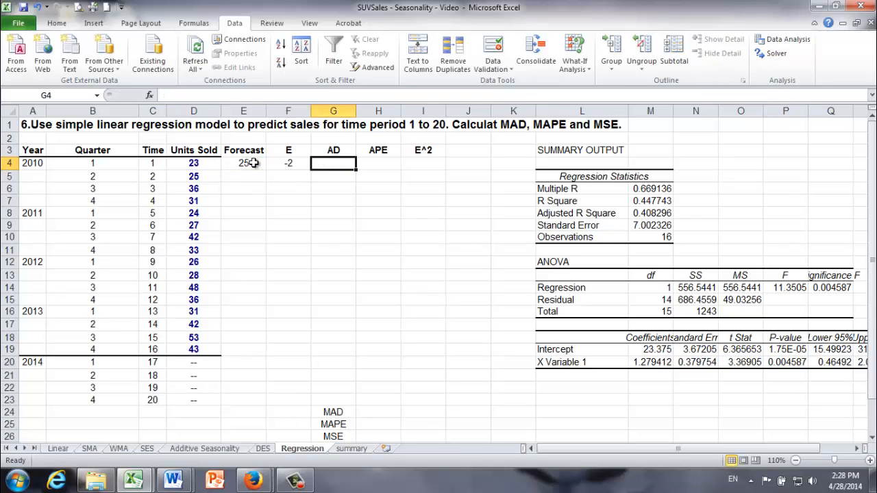
pyautogui.write('=abs')
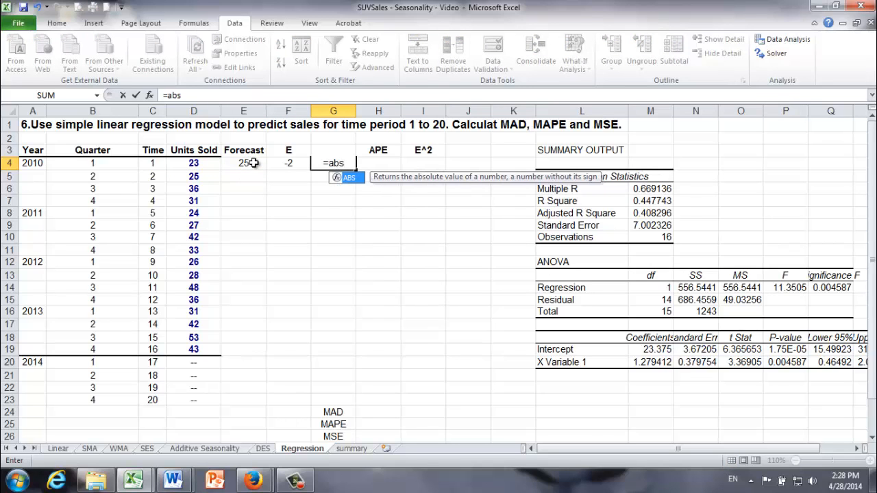
pyautogui.click(288, 163)
pyautogui.write('=')
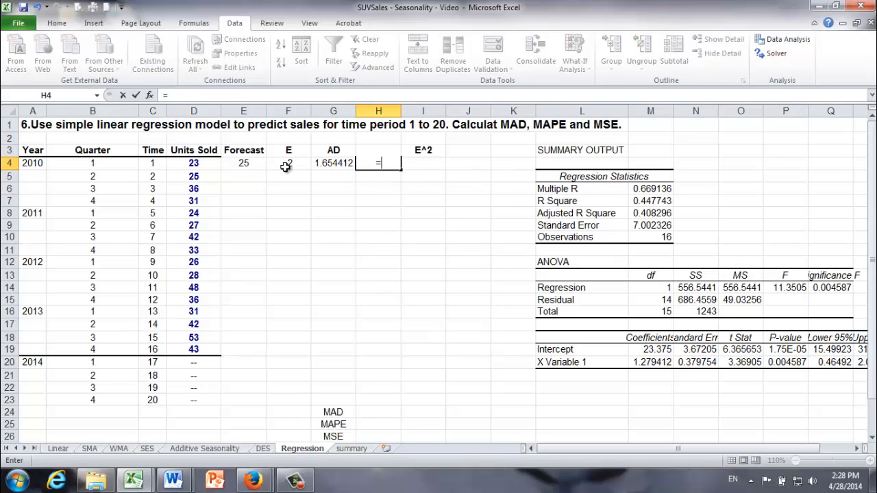
pyautogui.write('abs')
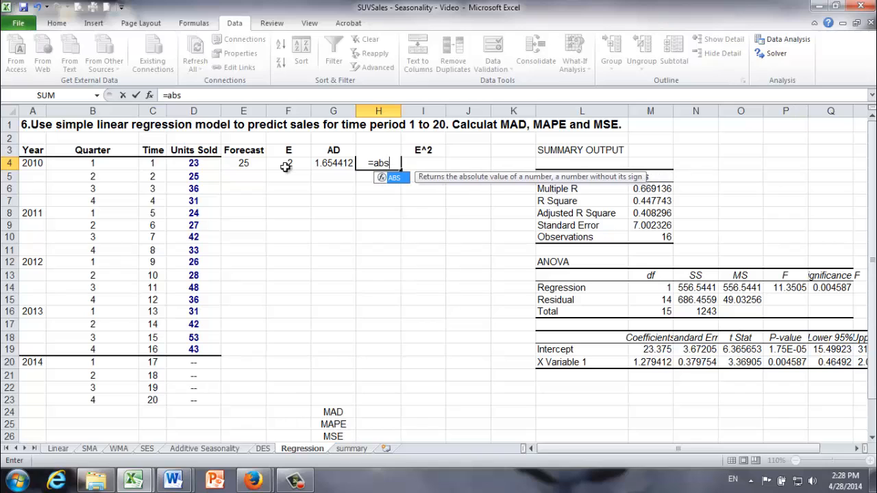
pyautogui.click(288, 163)
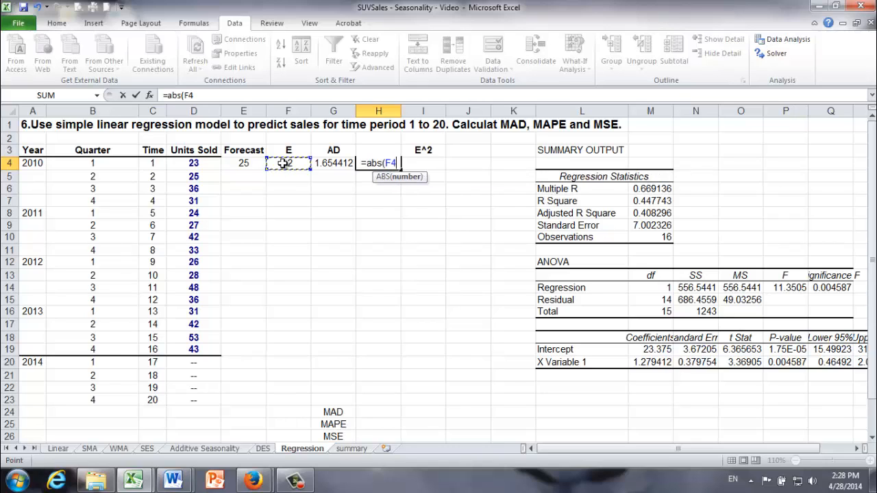
pyautogui.write('/D4')
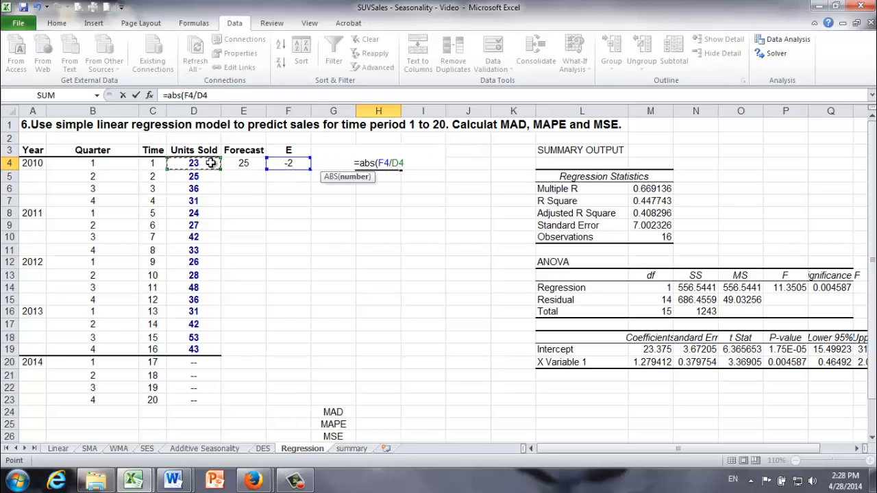
pyautogui.press('Enter')
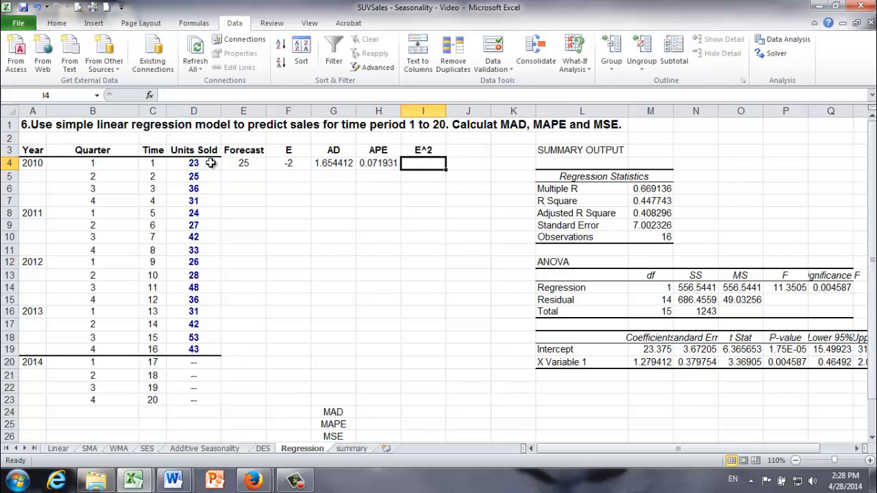
# - Enter the squared error =F4^2 in I4, giving 2.737
pyautogui.write('=')
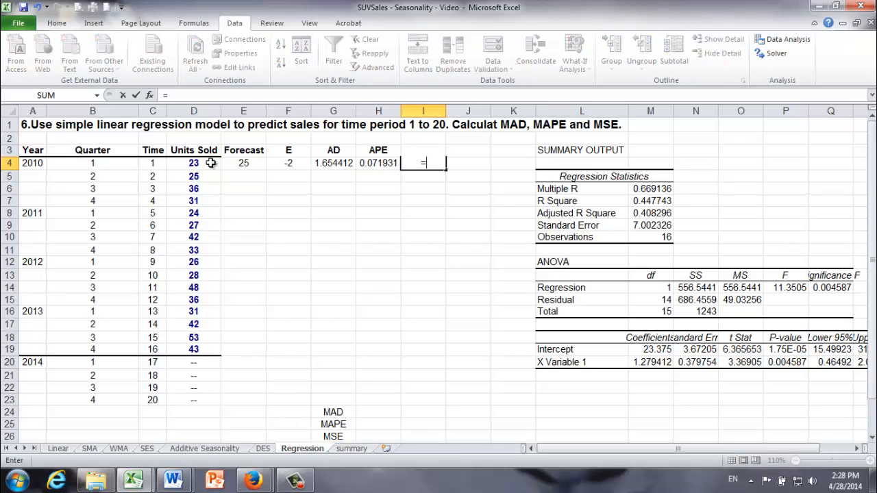
pyautogui.moveTo(282, 163)
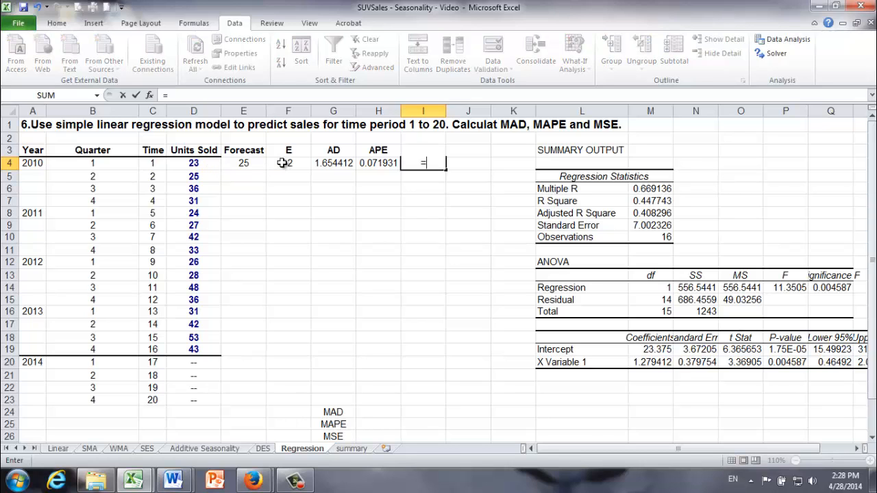
pyautogui.write('=F4^2')
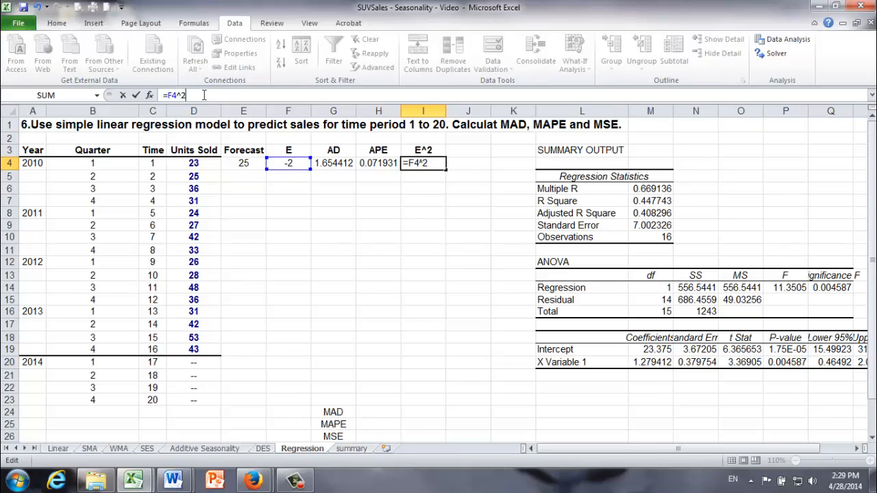
pyautogui.press('Enter')
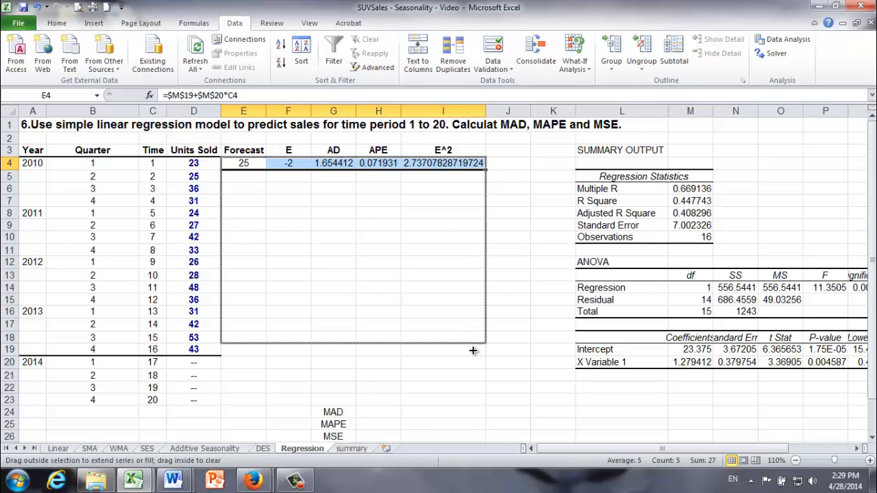
# - Fill the E4:I4 forecast and error formulas down through row 19 for periods 1–16
pyautogui.moveTo(473, 164); pyautogui.dragTo(473, 349)
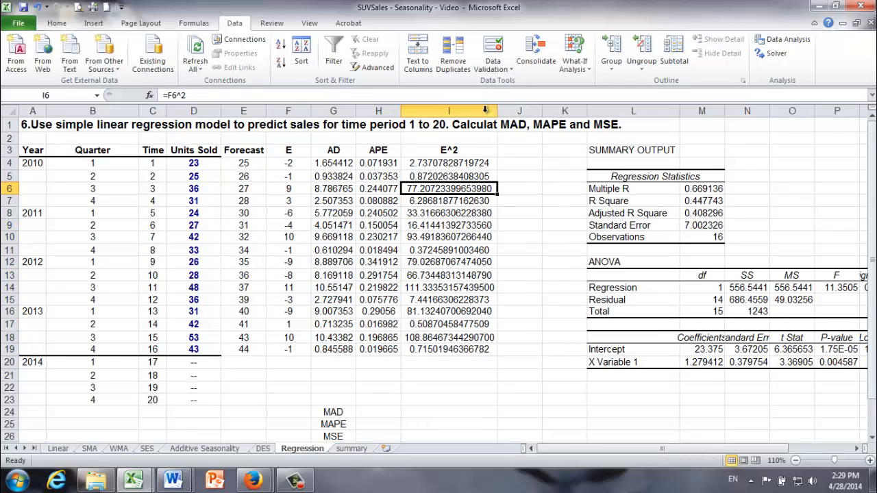
pyautogui.click(450, 388)
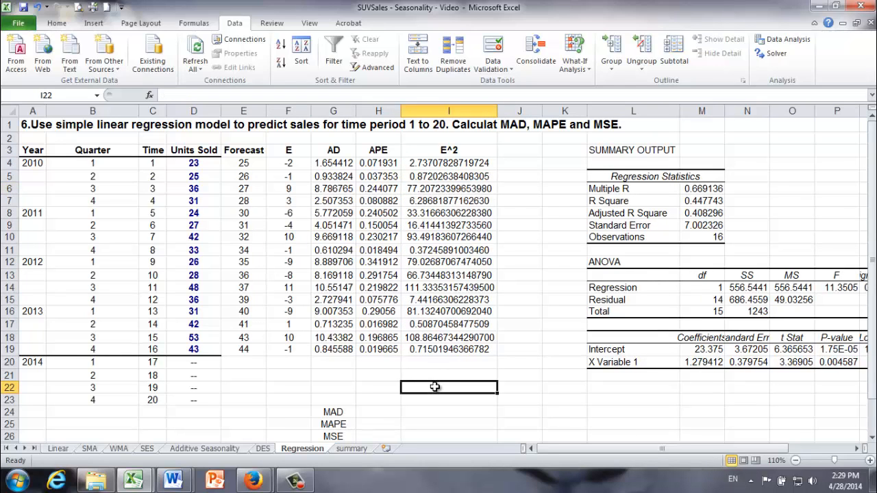
pyautogui.moveTo(409, 224)
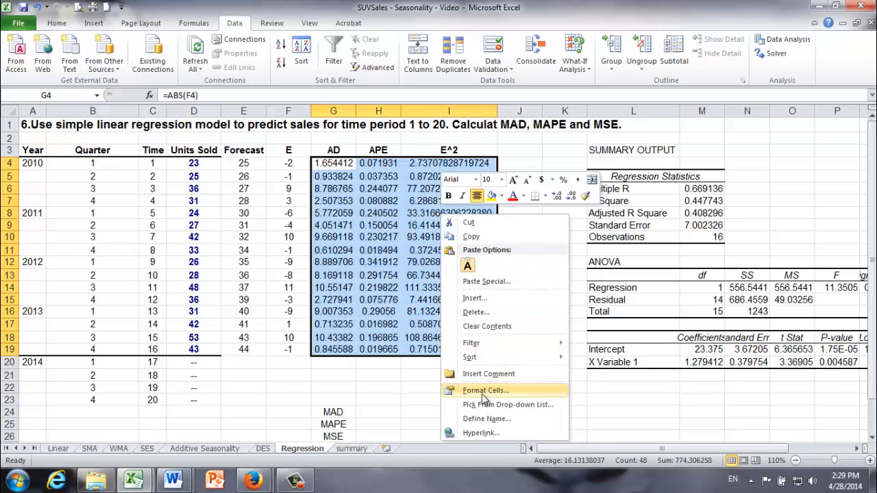
# - Format the AD, APE and E^2 columns as Number with 4 decimal places
pyautogui.click(485, 391)
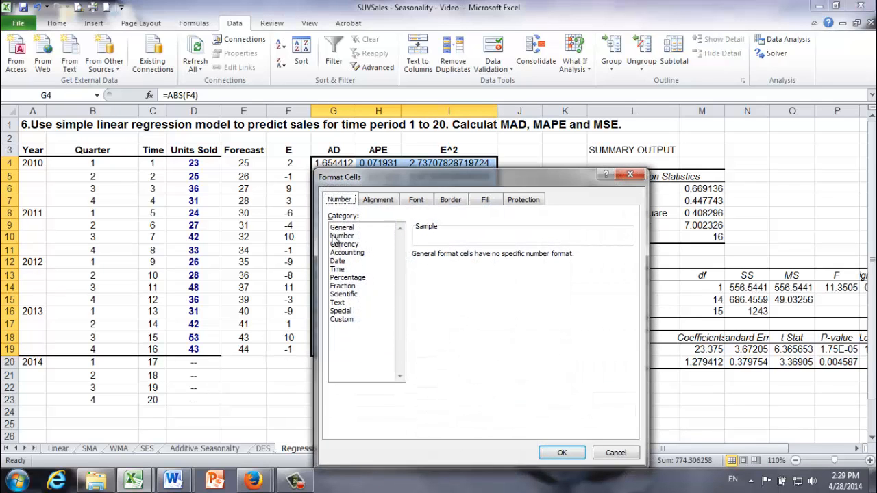
pyautogui.click(343, 235)
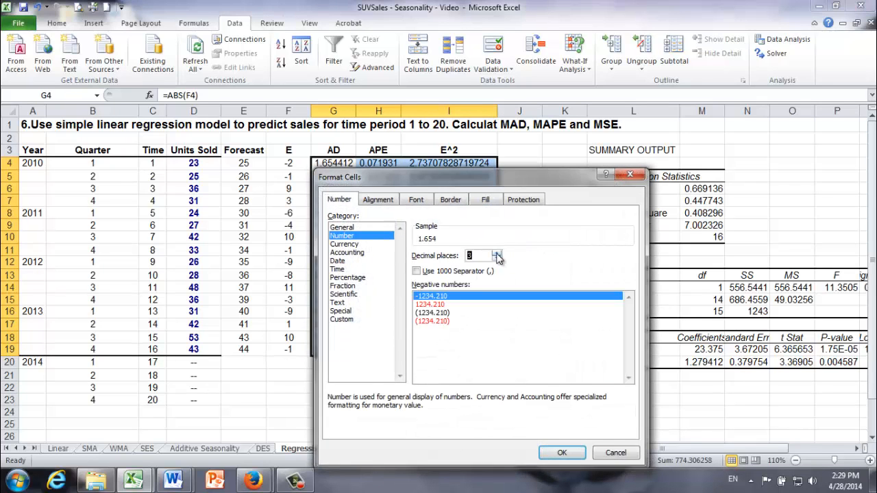
pyautogui.click(497, 251)
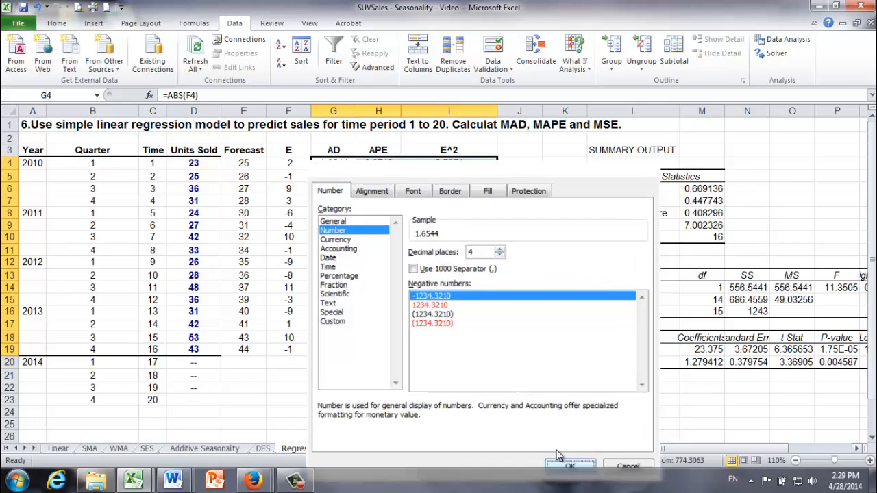
pyautogui.click(570, 465)
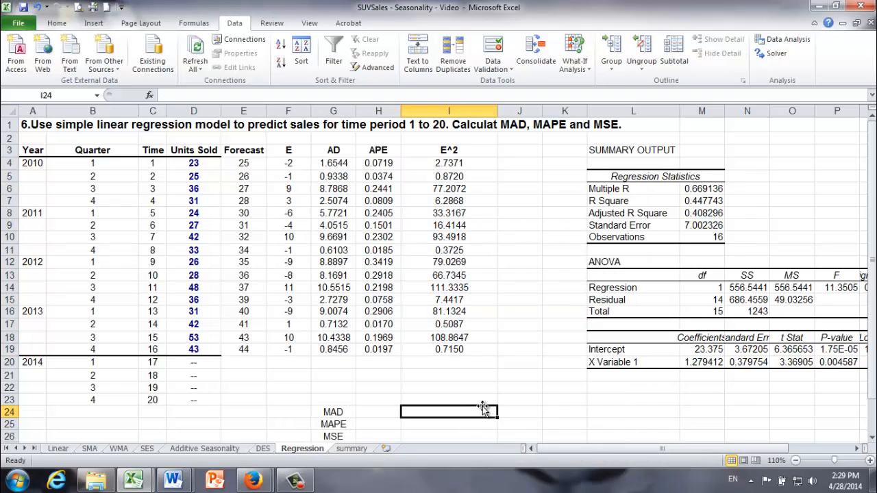
pyautogui.moveTo(443, 400)
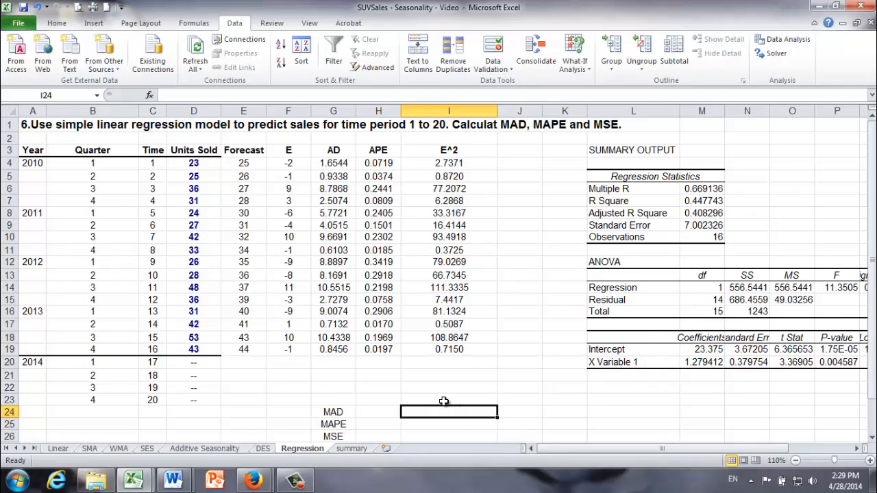
pyautogui.moveTo(335, 283)
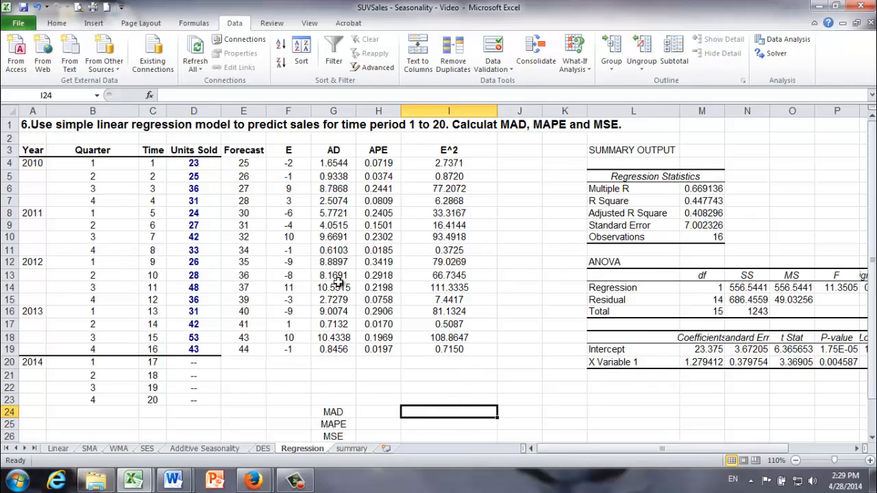
pyautogui.moveTo(151, 362)
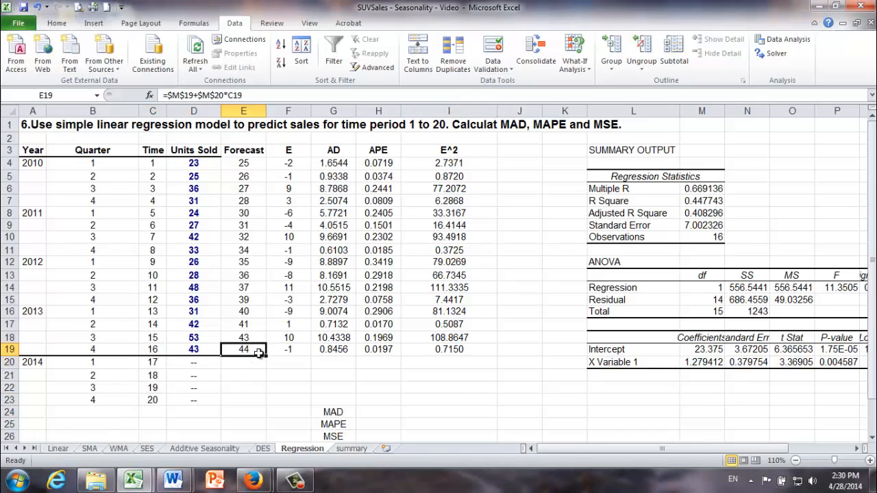
# - Fill the forecast formula from E19 down to E23, giving 45, 46, 48 and 49 for periods 17–20
pyautogui.moveTo(259, 352); pyautogui.dragTo(263, 400)
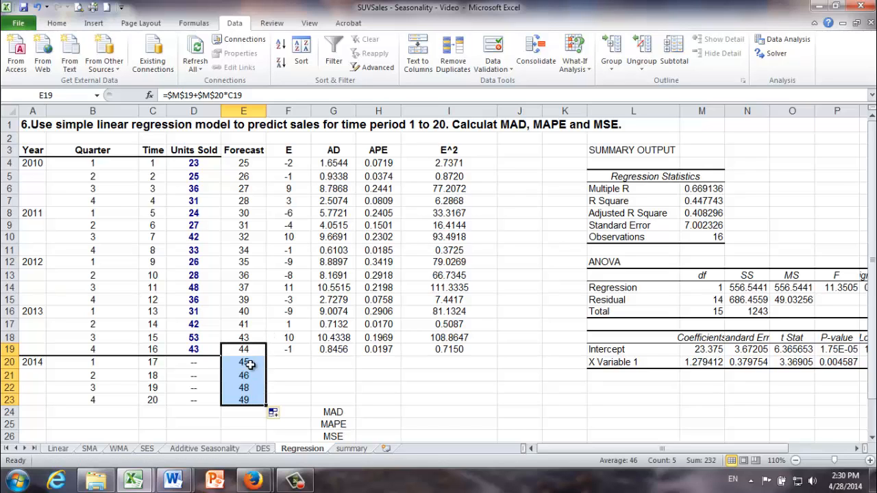
pyautogui.click(244, 362)
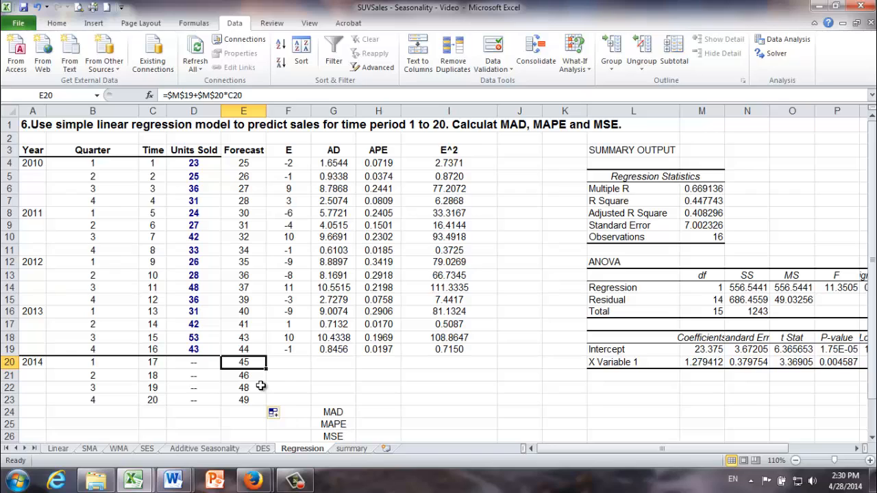
pyautogui.moveTo(159, 365)
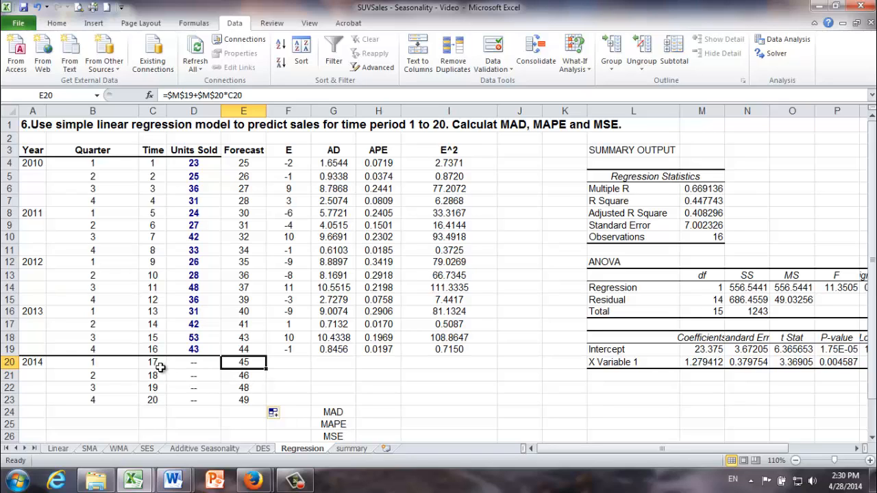
pyautogui.moveTo(263, 363)
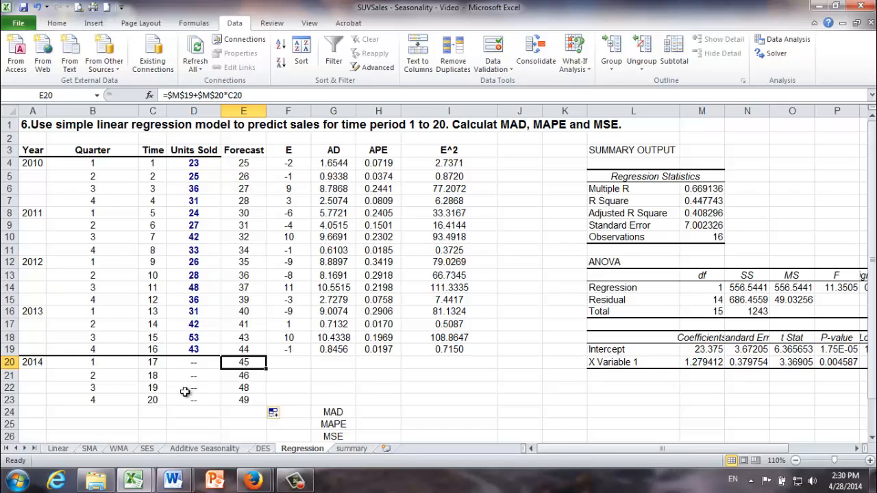
pyautogui.click(241, 401)
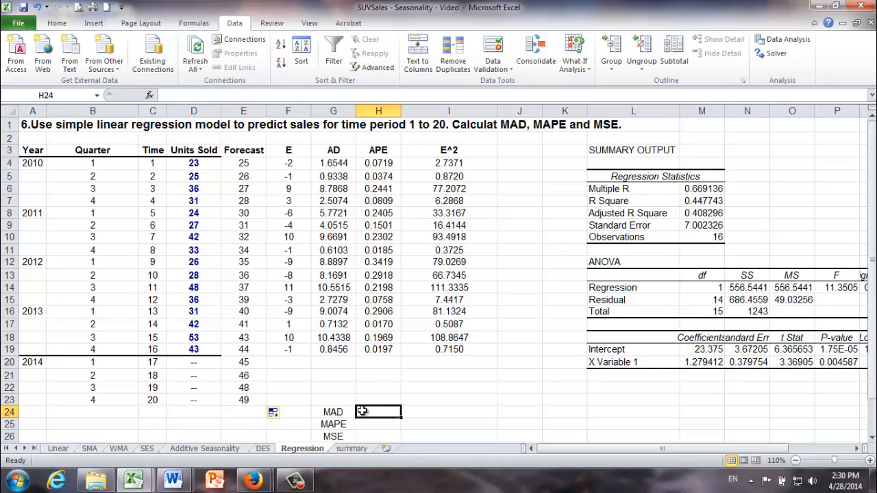
pyautogui.moveTo(469, 390)
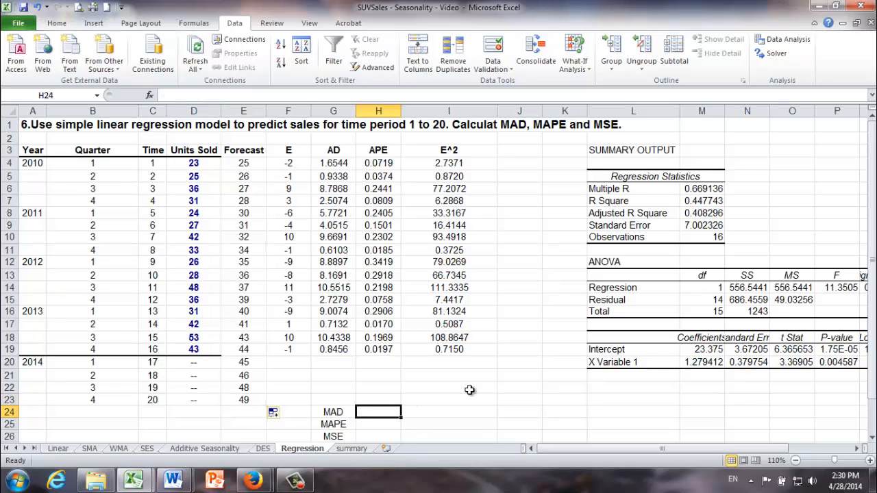
# - Compute MAD as =AVERAGE(G4:G19), giving 5.3327
pyautogui.write('=')
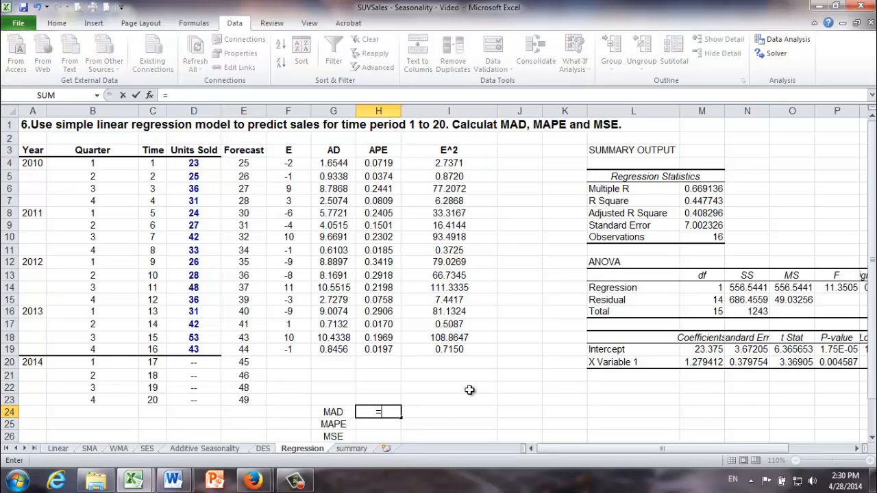
pyautogui.write('=average')
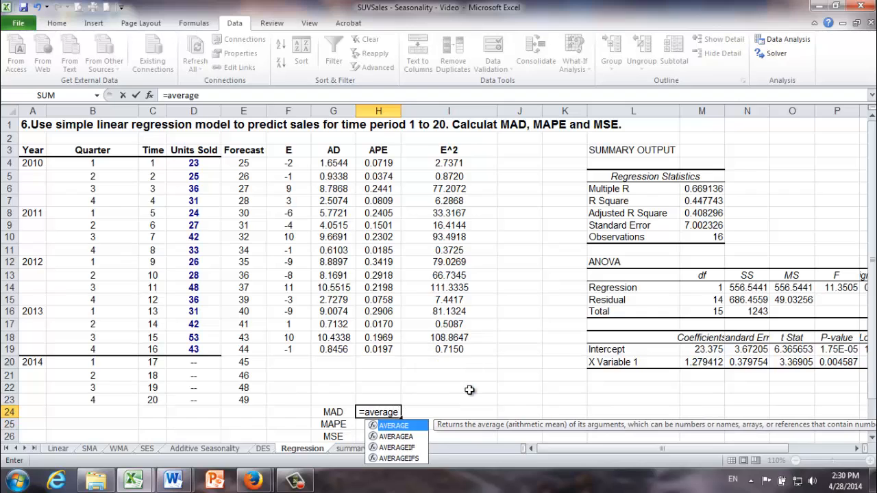
pyautogui.click(335, 163)
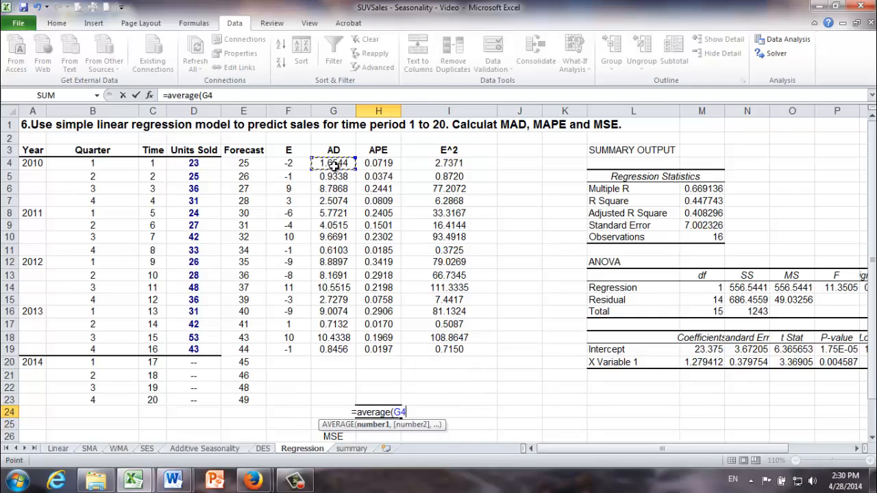
pyautogui.moveTo(333, 162); pyautogui.dragTo(334, 350)
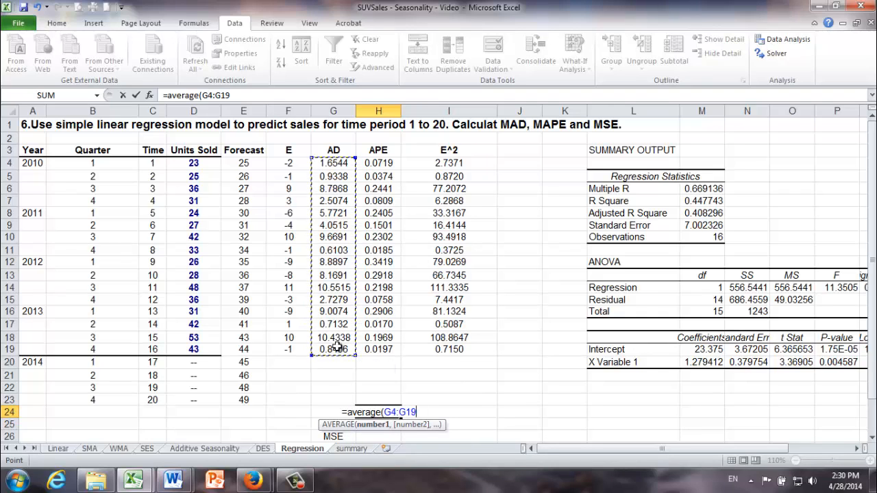
pyautogui.press('Enter')
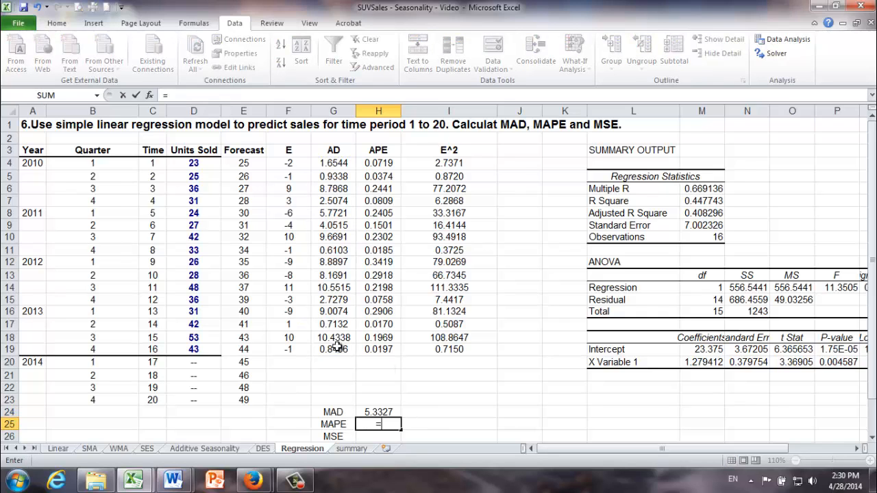
# - Compute MAPE as =AVERAGE(H4:H19)*100 (15.79279) and MSE as =AVERAGE(I4:I19) (43)
pyautogui.write('=average(')
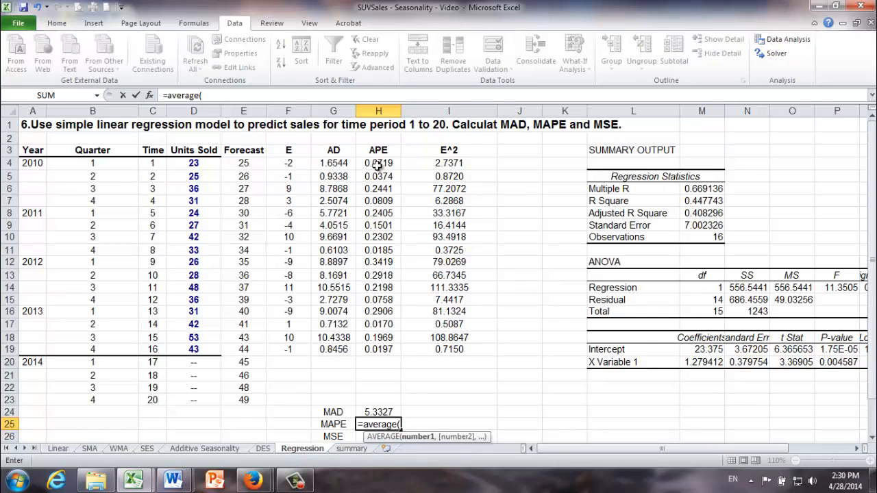
pyautogui.moveTo(378, 163); pyautogui.dragTo(379, 349)
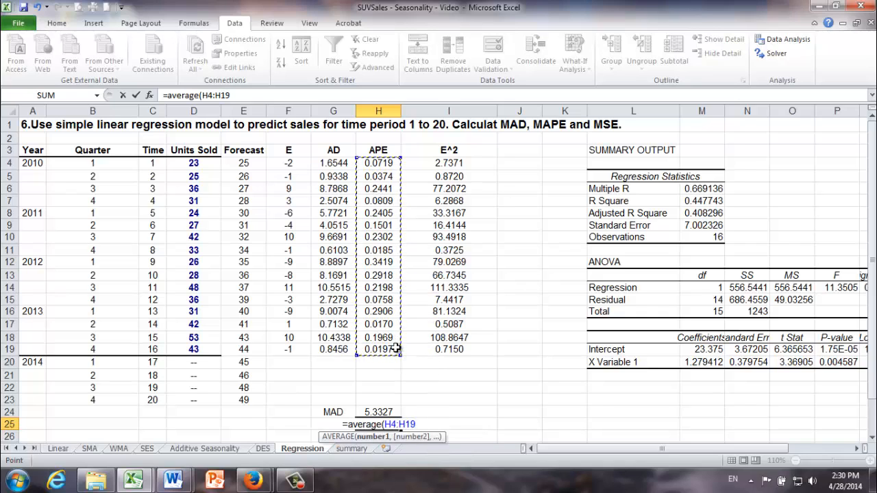
pyautogui.write('*100')
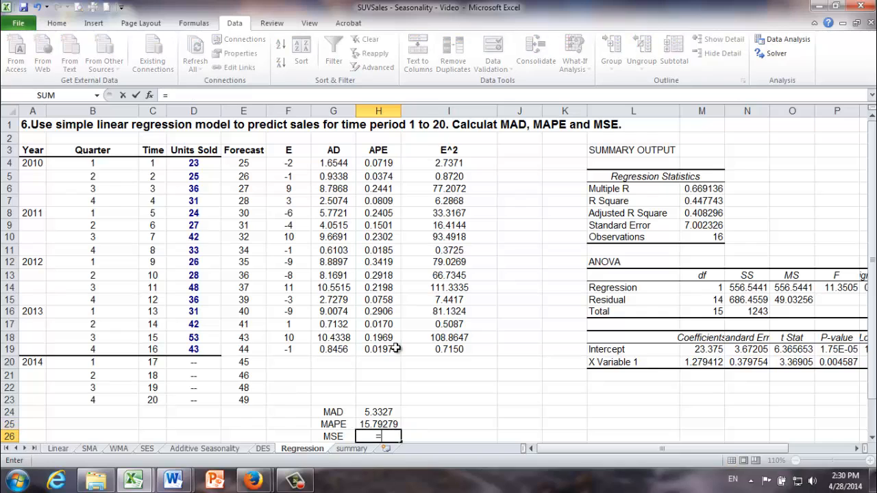
pyautogui.write('=average(')
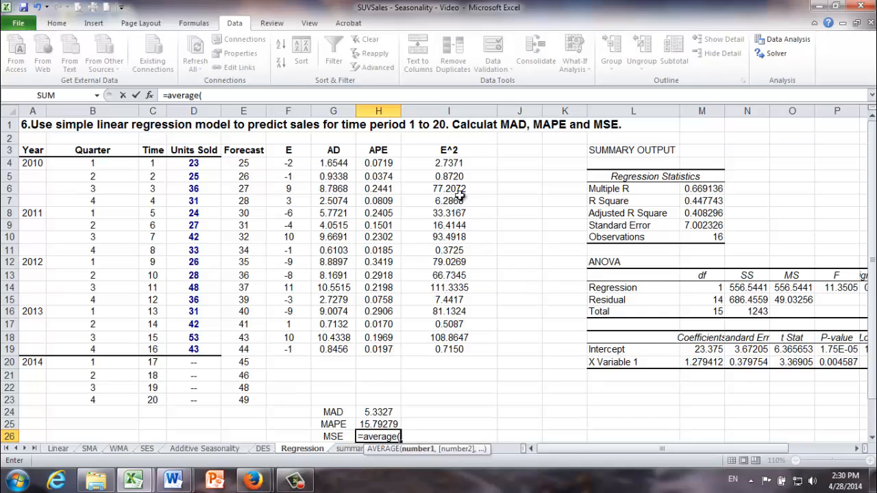
pyautogui.moveTo(450, 163); pyautogui.dragTo(450, 349)
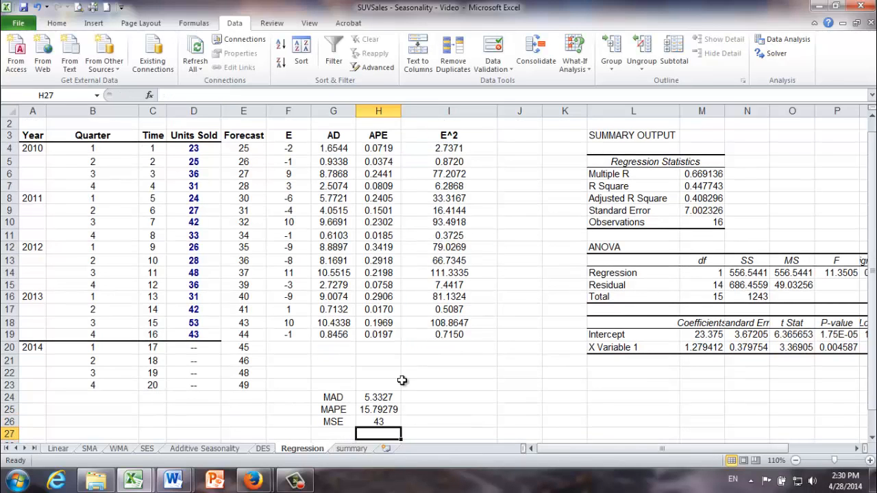
pyautogui.click(375, 422)
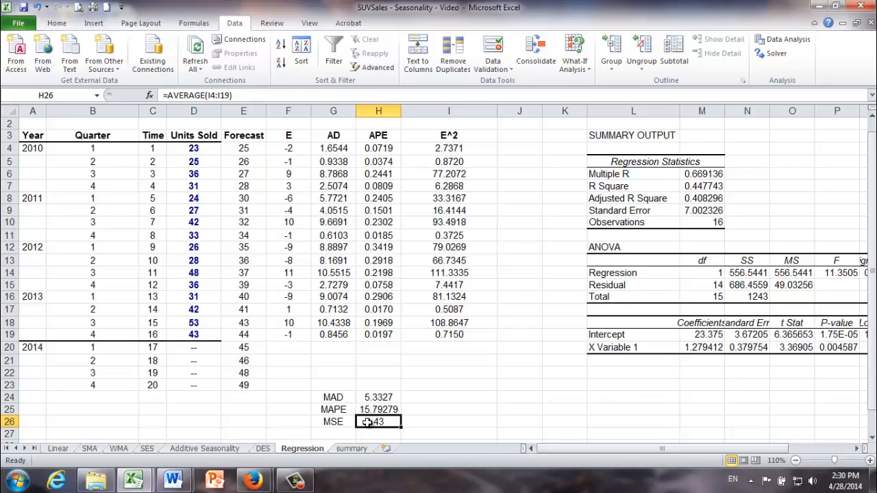
pyautogui.moveTo(417, 179)
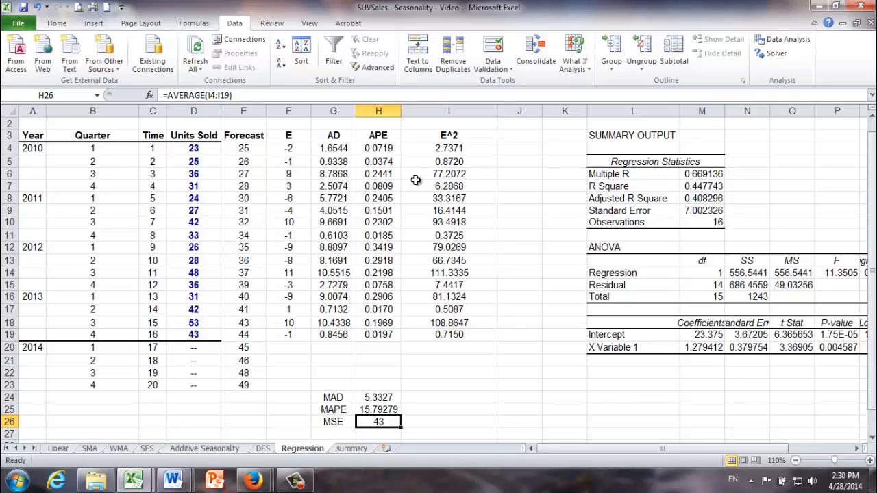
pyautogui.moveTo(494, 189)
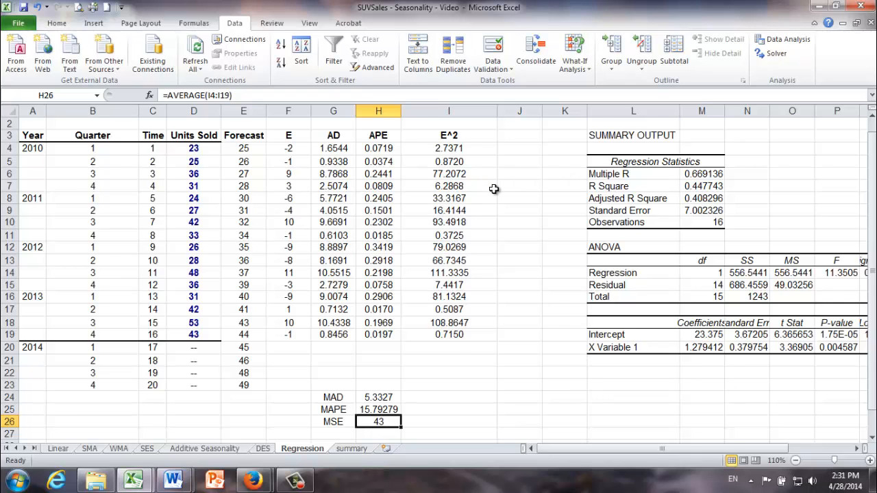
pyautogui.scroll(-3)
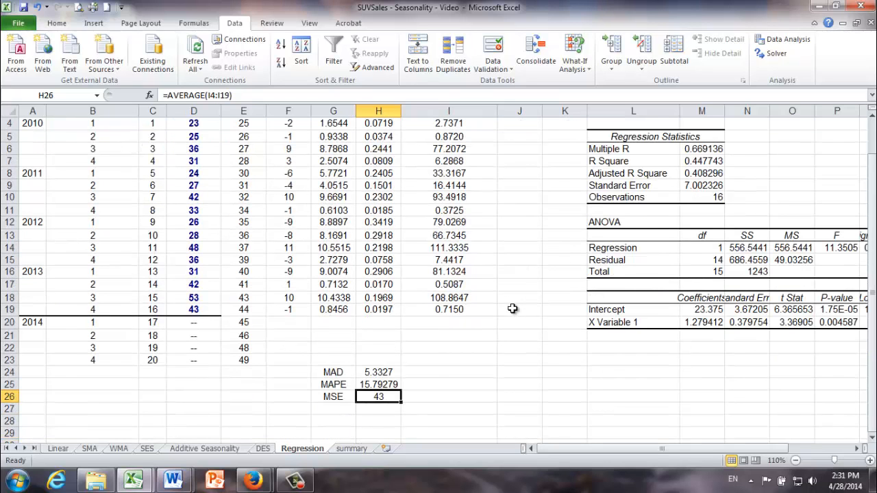
pyautogui.click(701, 323)
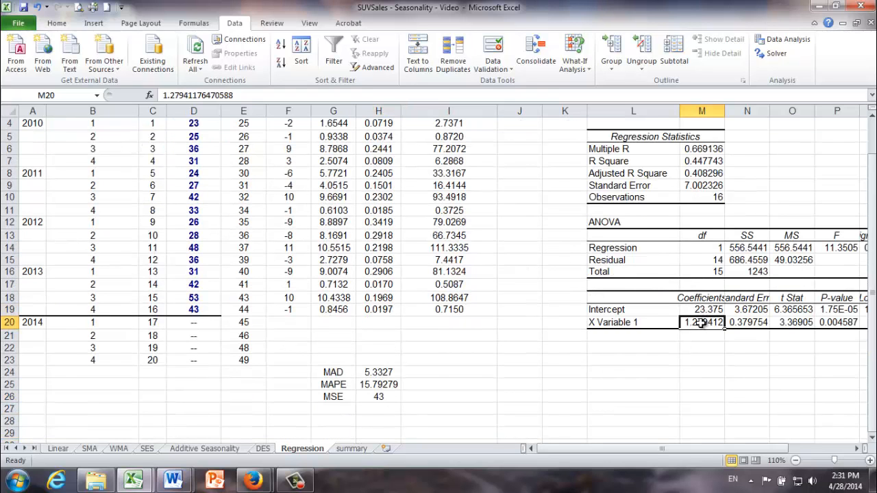
pyautogui.moveTo(529, 274)
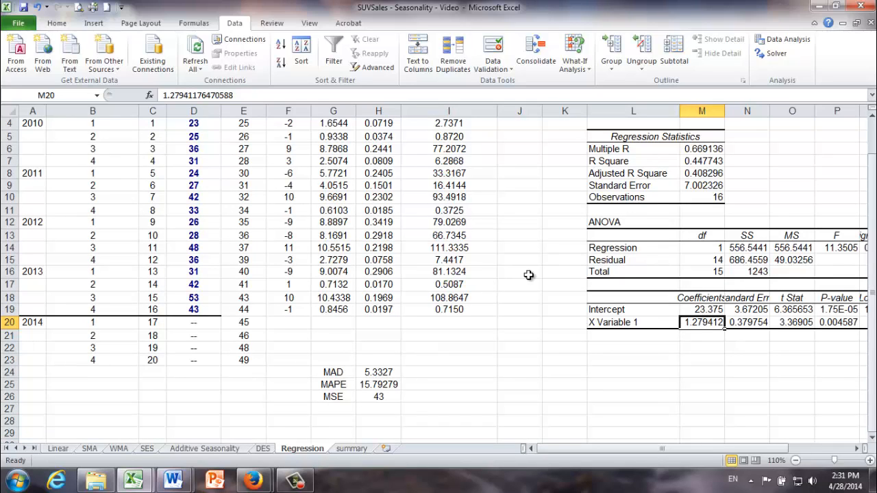
pyautogui.click(378, 398)
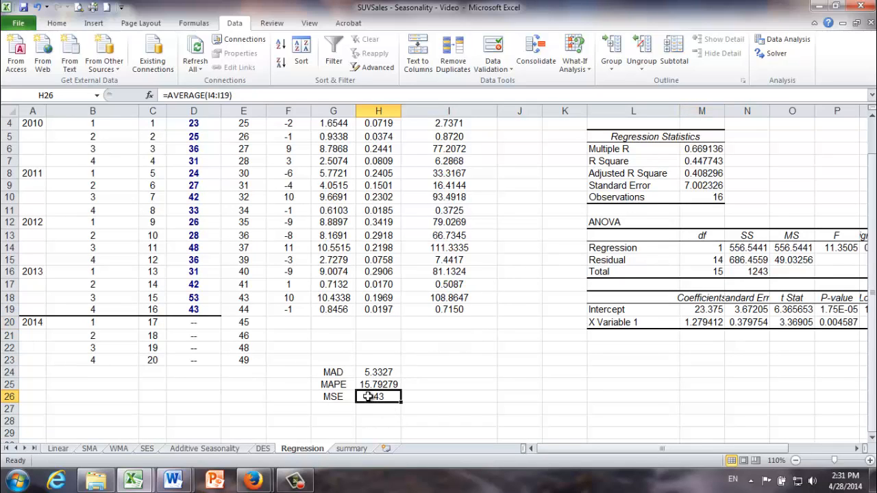
pyautogui.moveTo(548, 290)
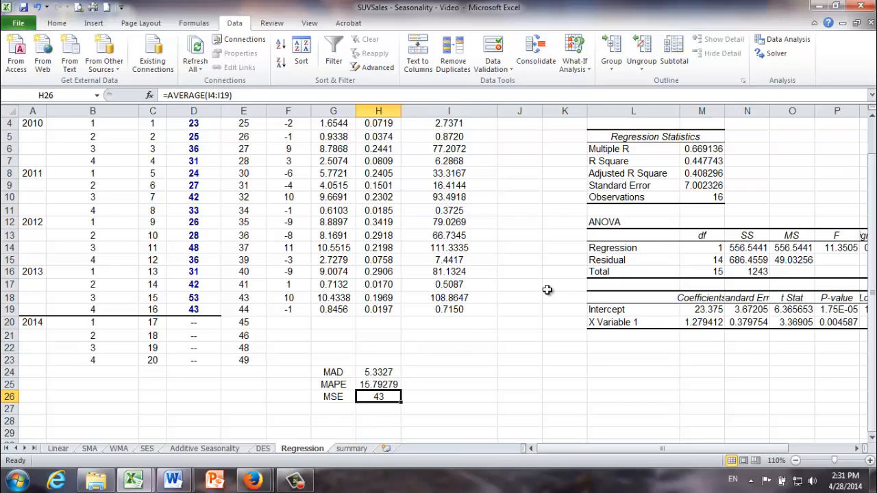
pyautogui.moveTo(538, 285)
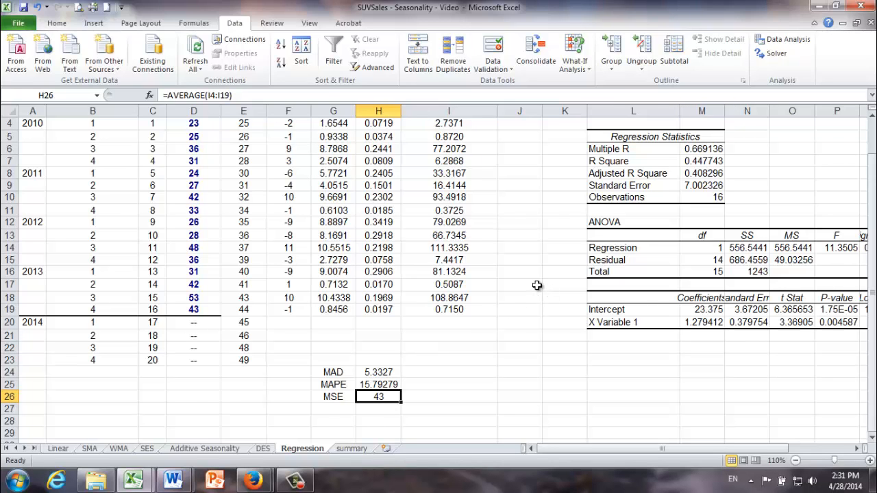